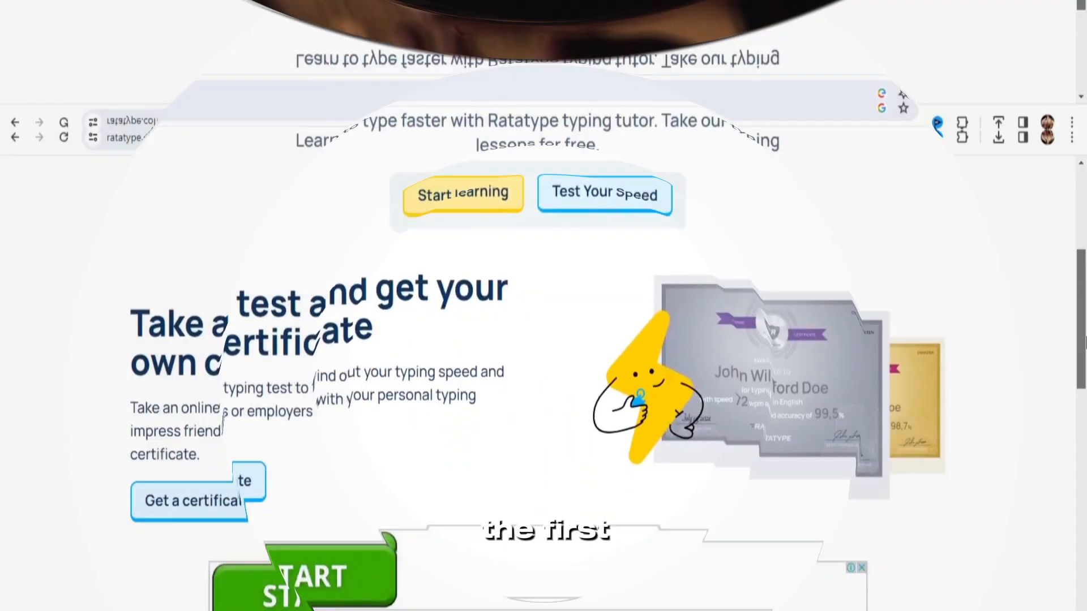
- Scroll through the Ratatype page to look over its options
scroll(down, 3)
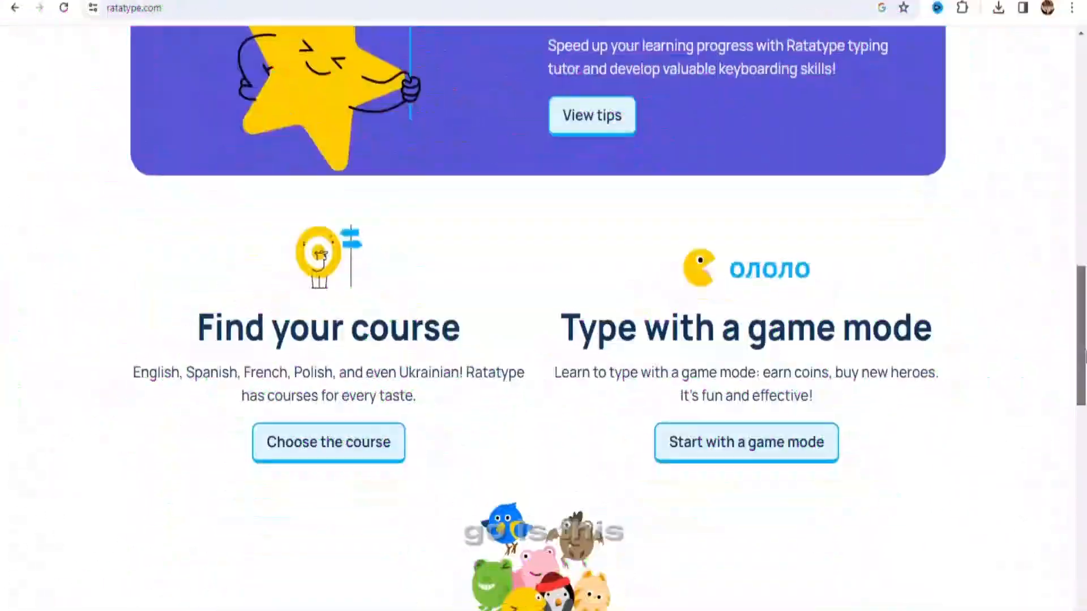
scroll(up, 3)
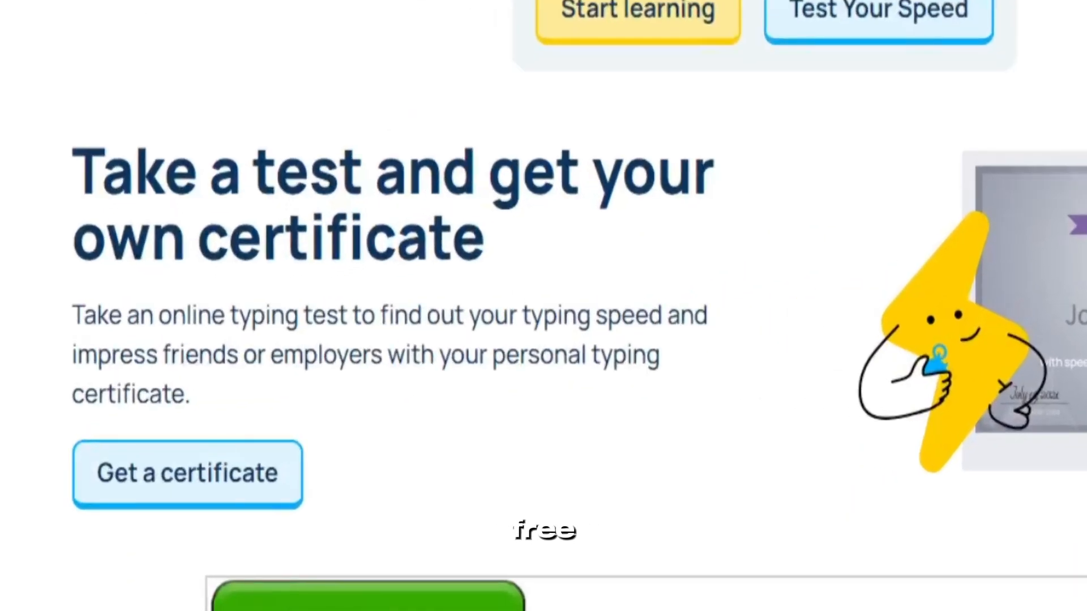
scroll(down, 3)
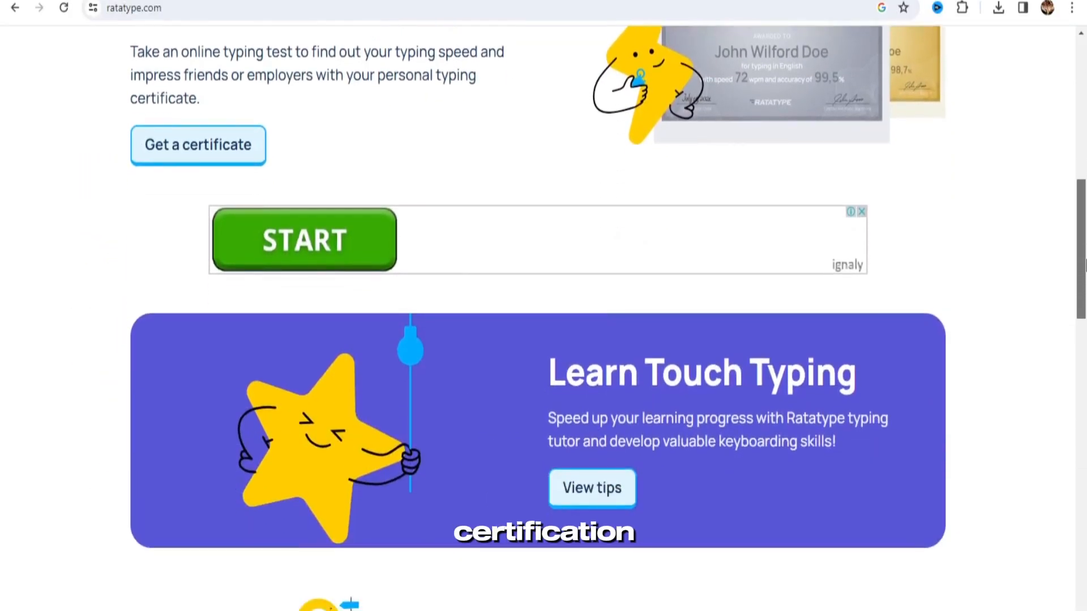
scroll(down, 3)
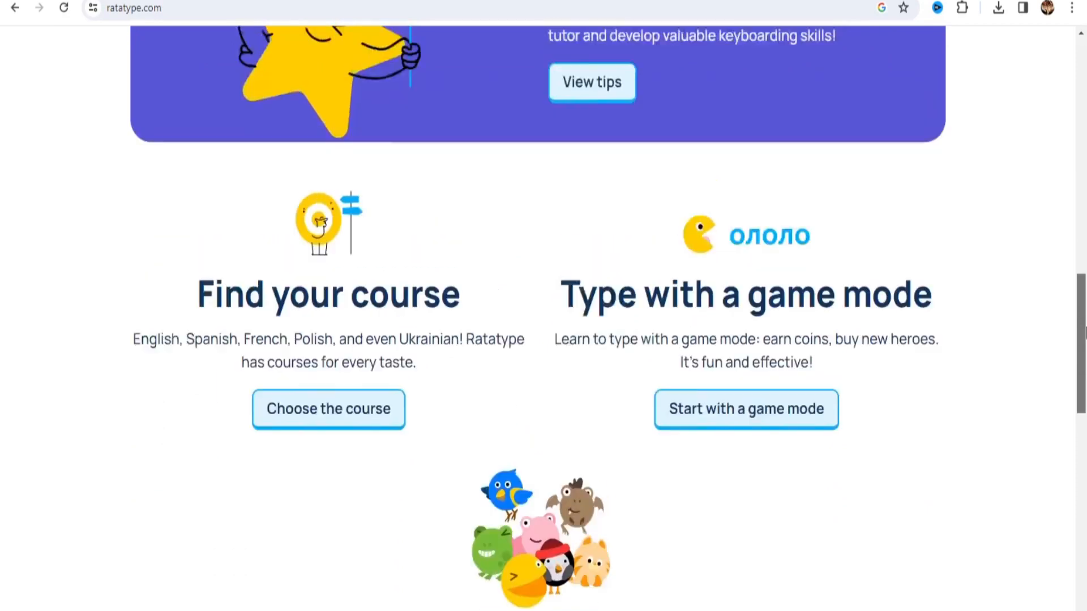
scroll(up, 3)
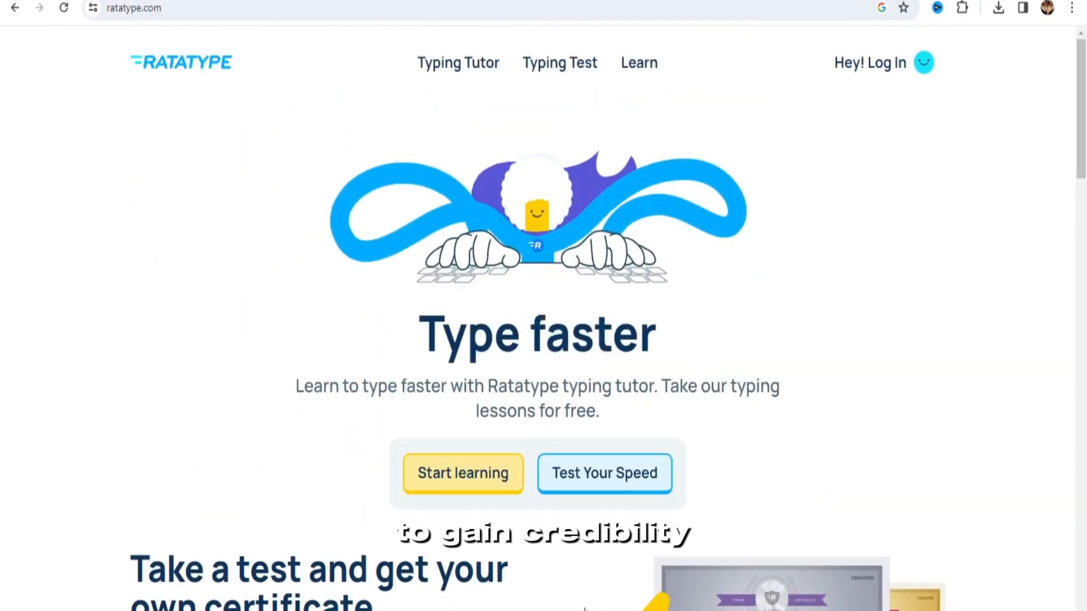
- Open Ratatype's one-minute Typing Certification Test and scroll down to its passage
click(605, 474)
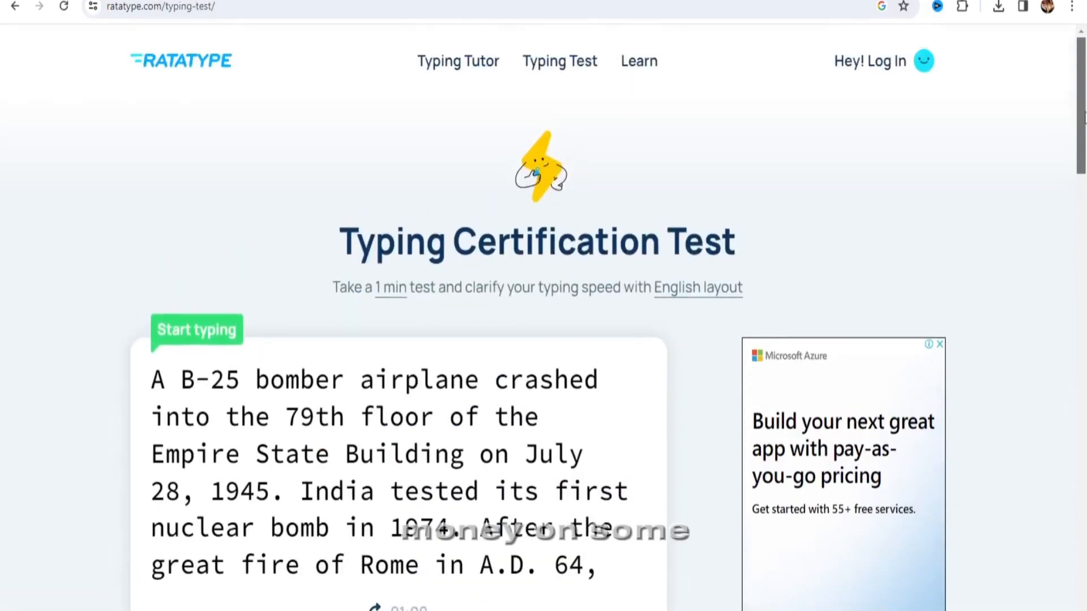
scroll(down, 3)
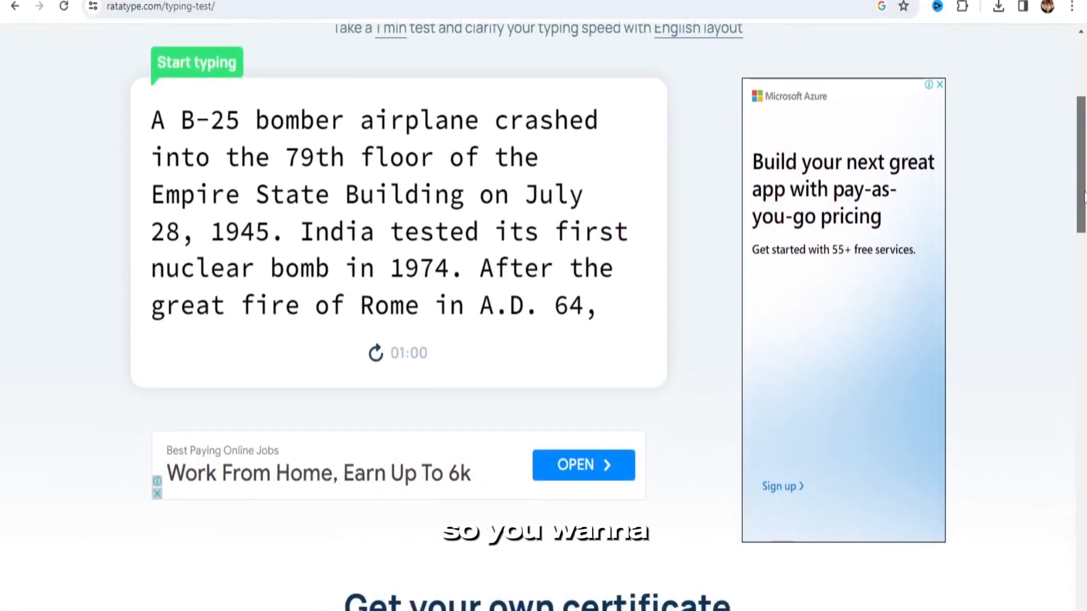
scroll(down, 3)
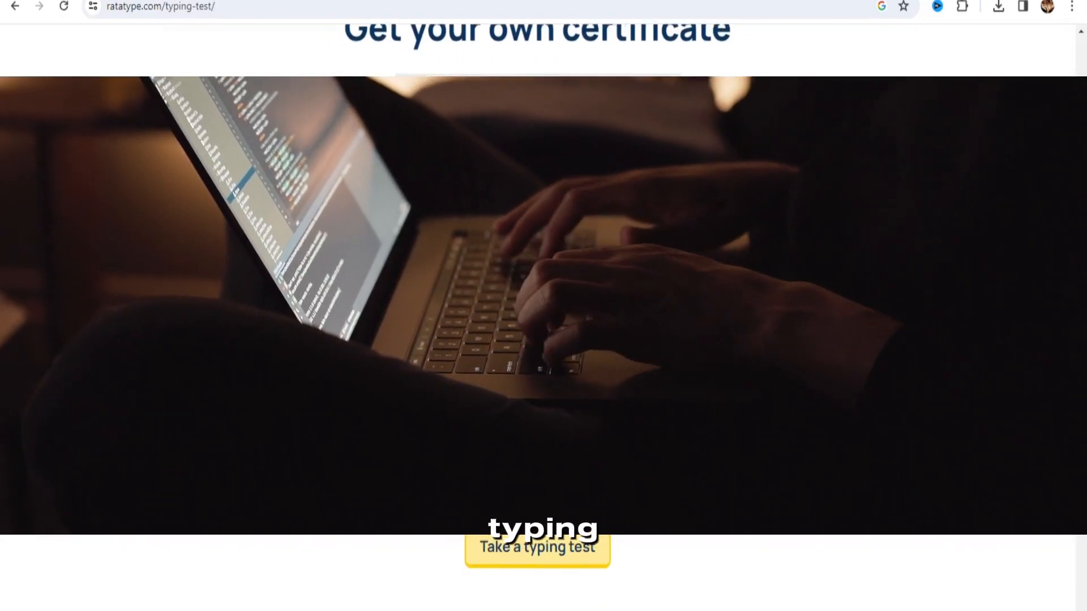
scroll(down, 3)
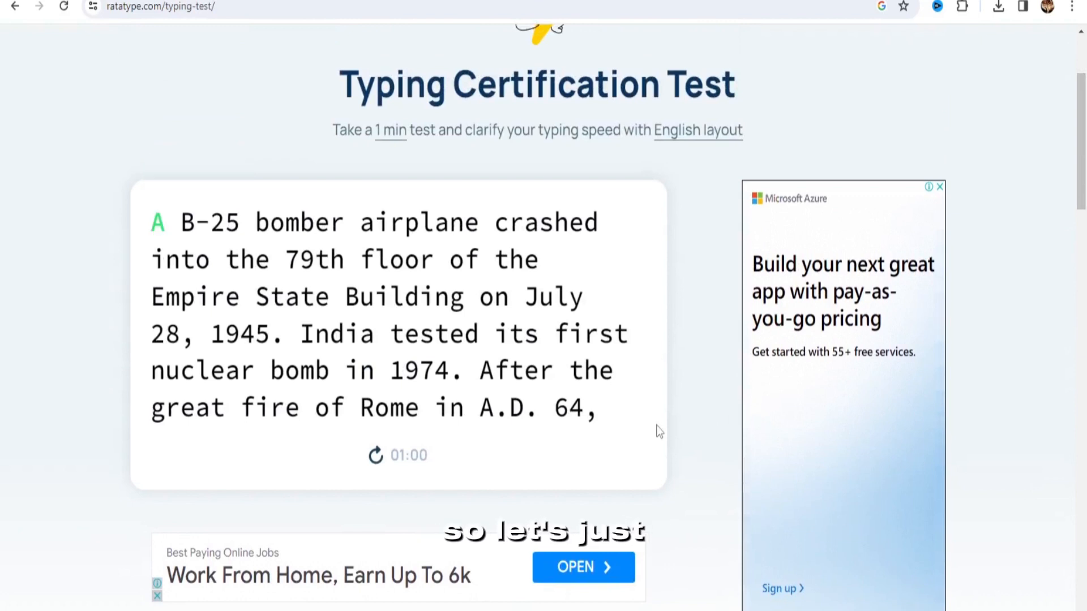
- Type the passage until the 1:00 timer ends, scoring 39.6 wpm at 96.1% accuracy
text(B-25 bomber a)
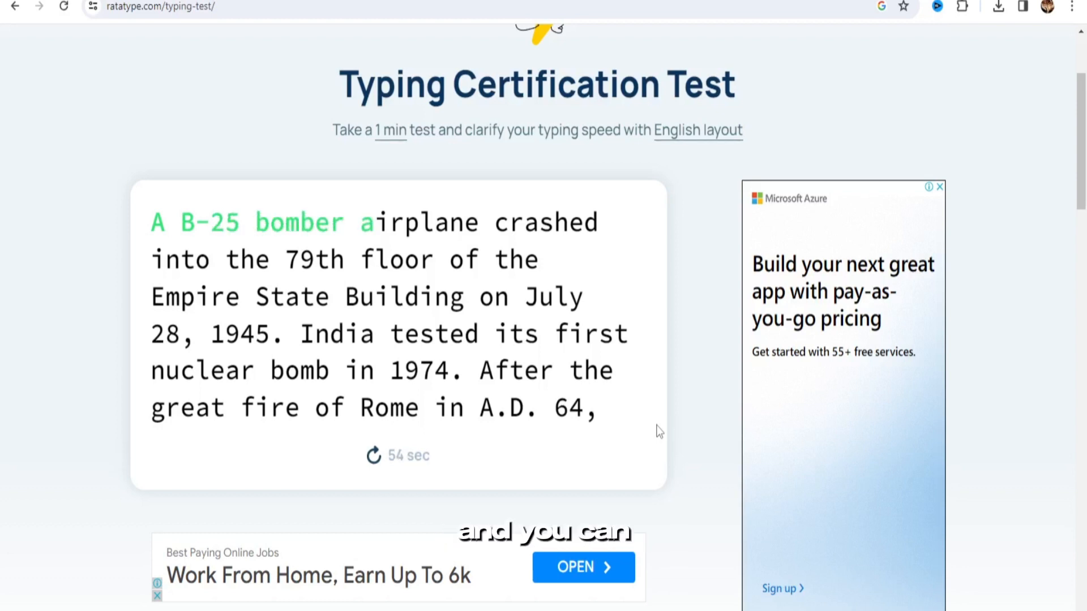
text(irplane)
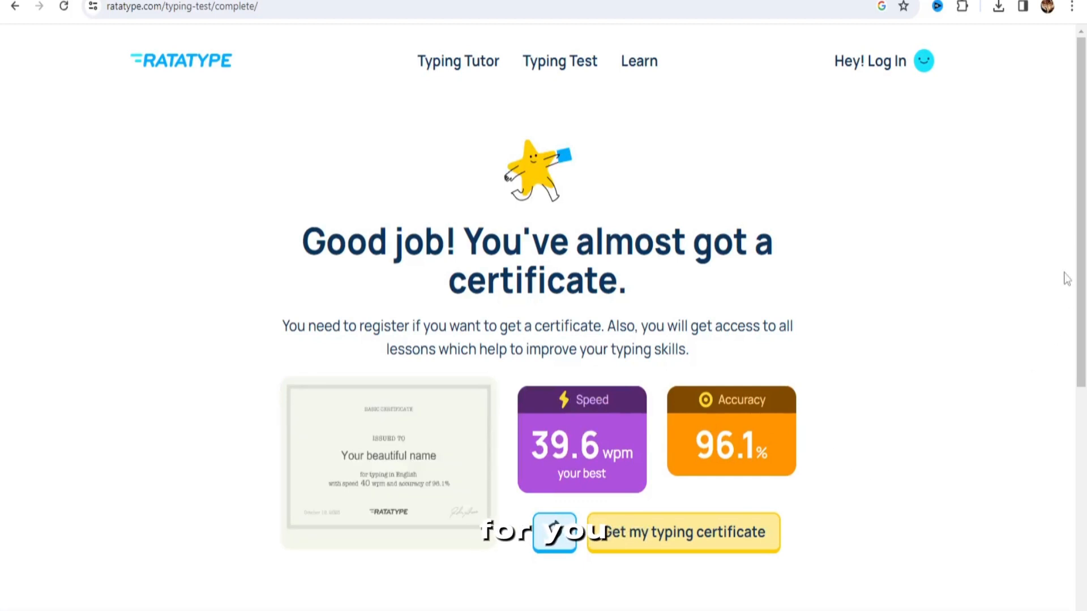
scroll(down, 3)
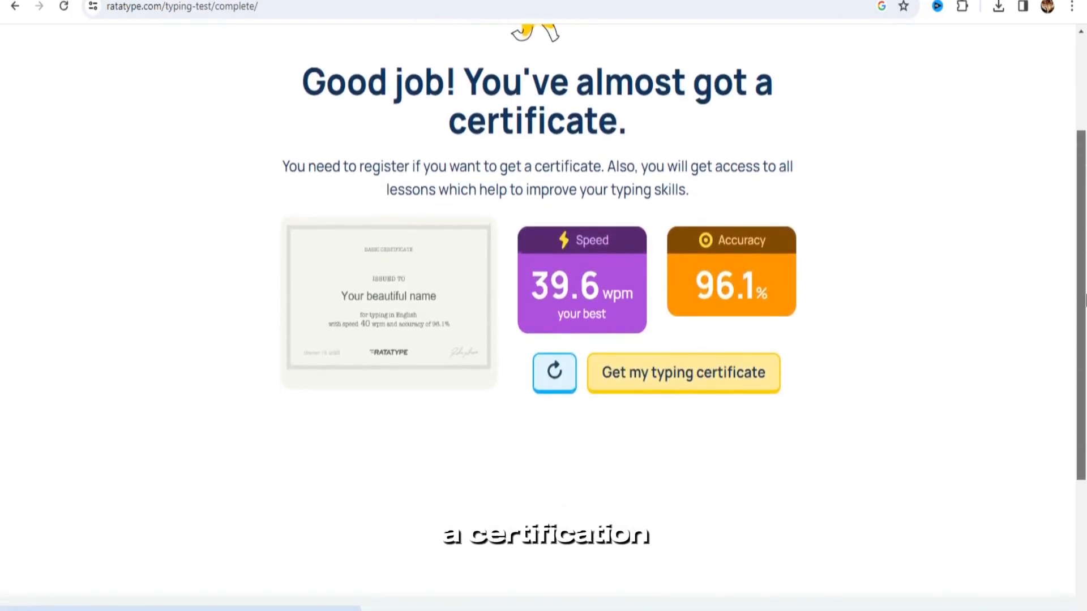
scroll(down, 3)
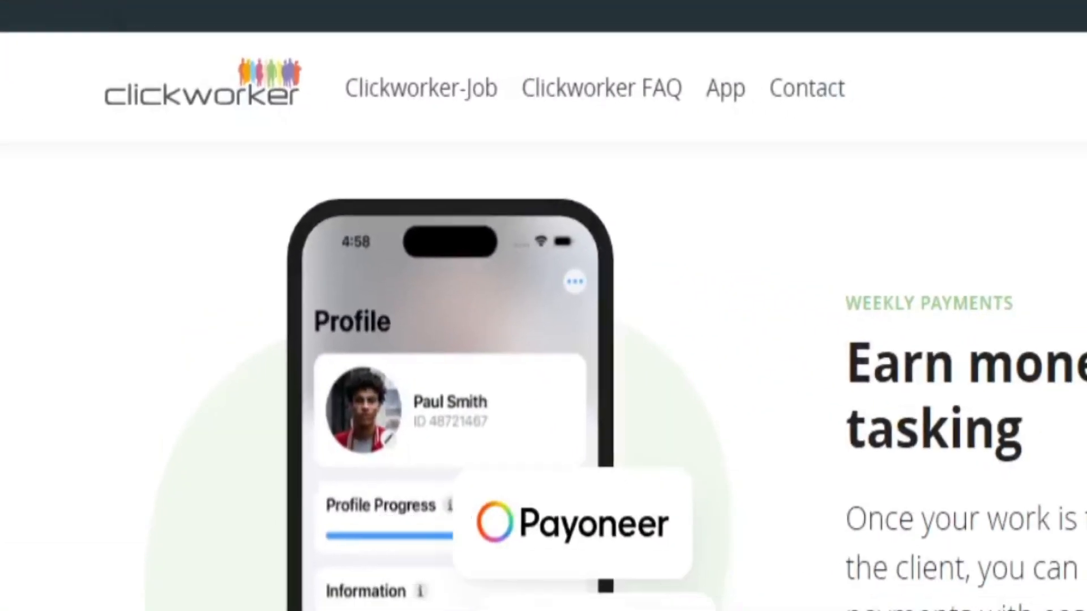
scroll(down, 3)
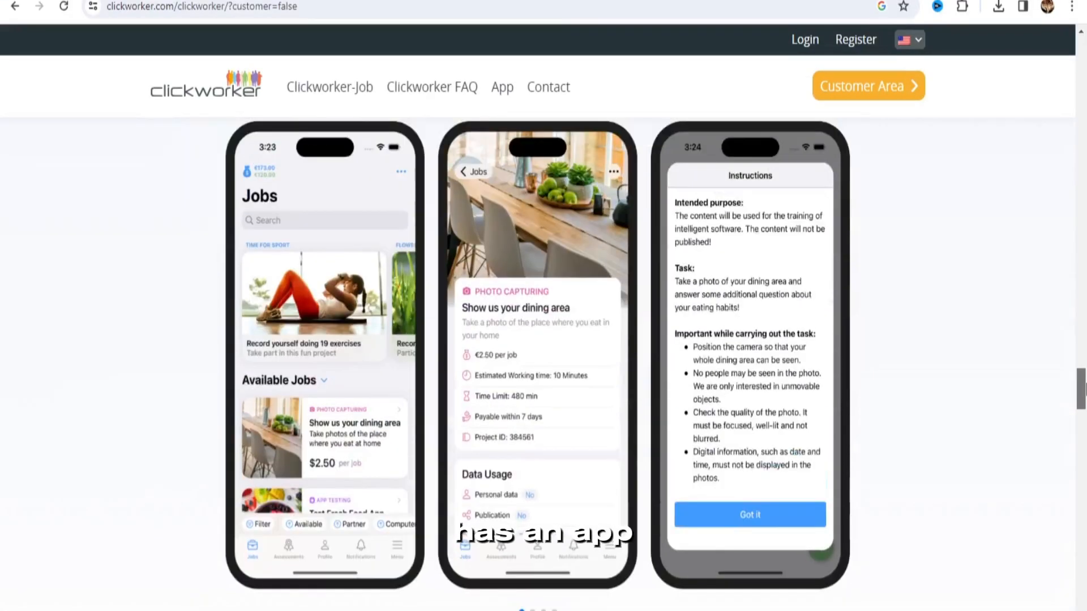
scroll(down, 3)
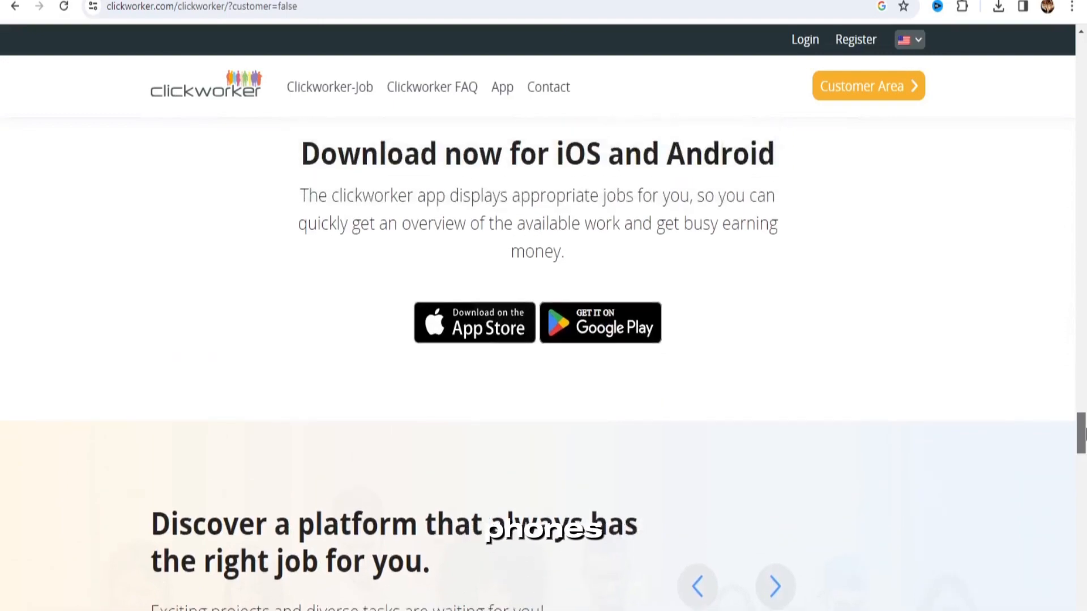
scroll(down, 3)
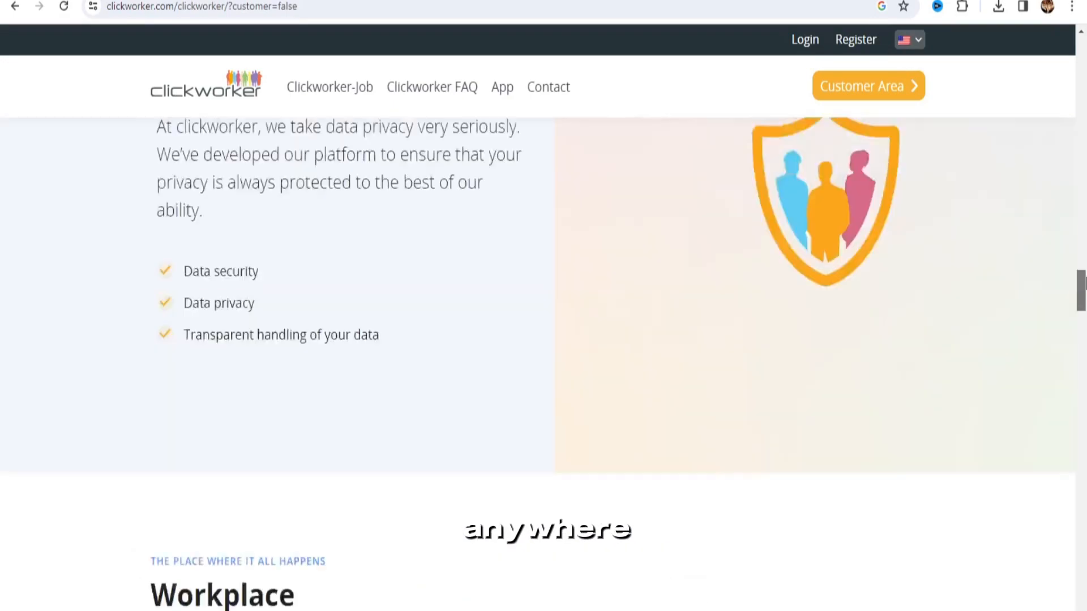
scroll(up, 3)
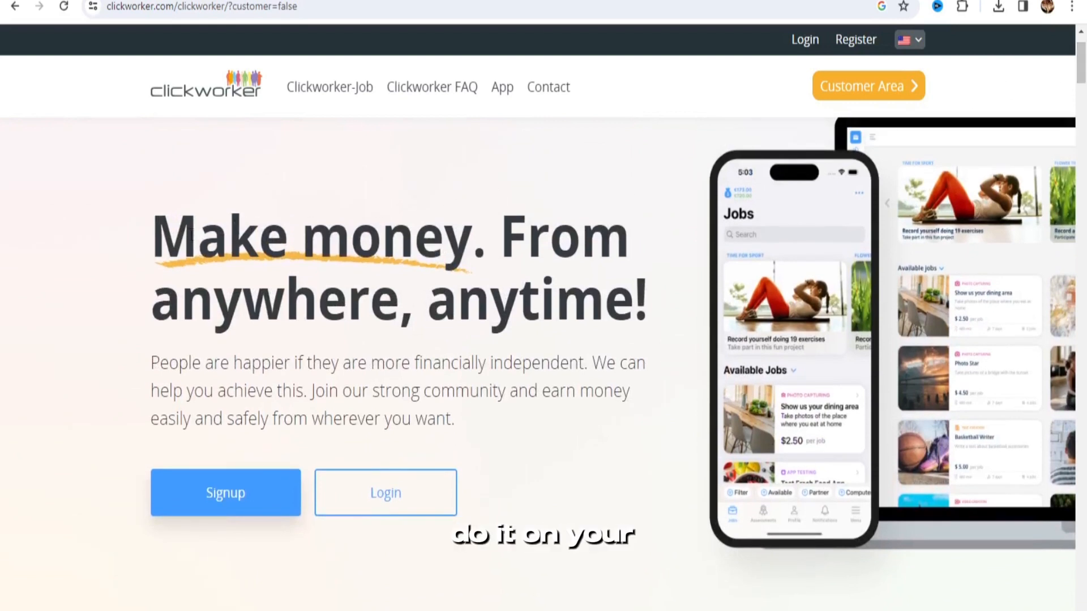
drag(150, 228, 645, 323)
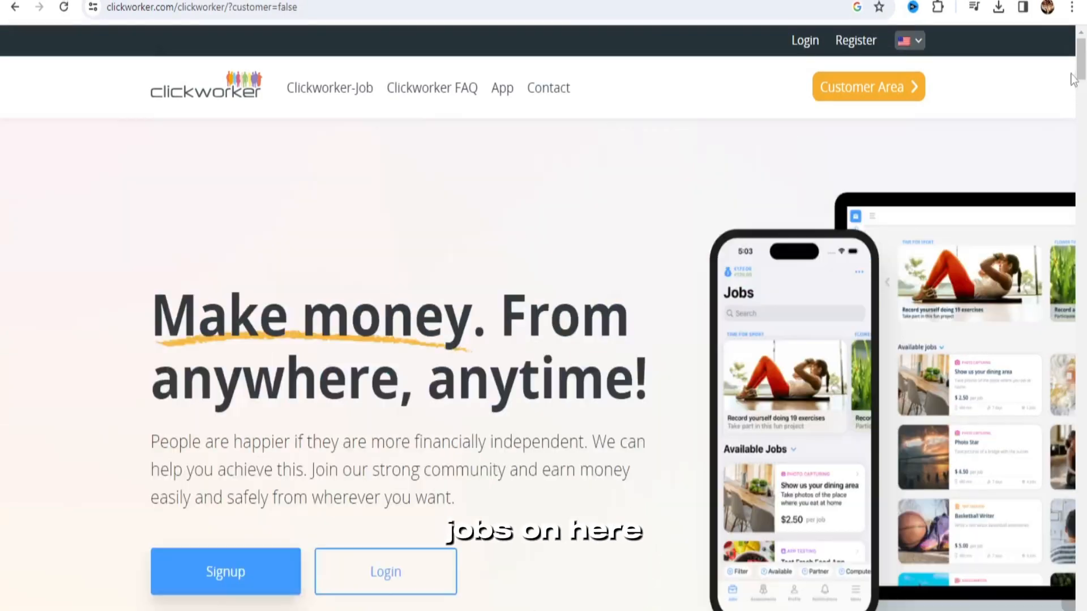
scroll(down, 3)
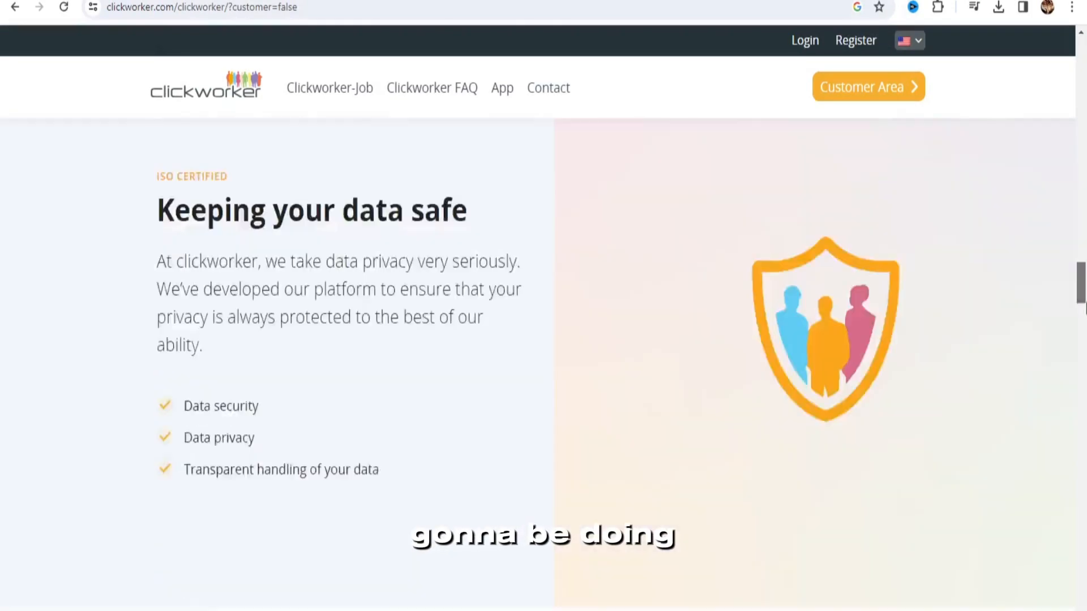
scroll(down, 3)
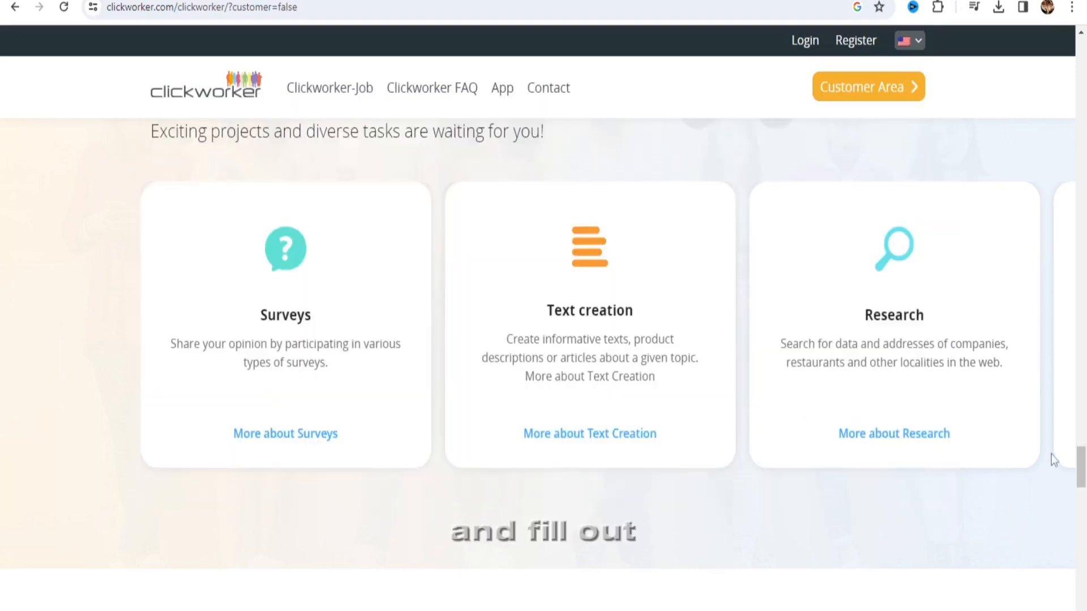
scroll(down, 3)
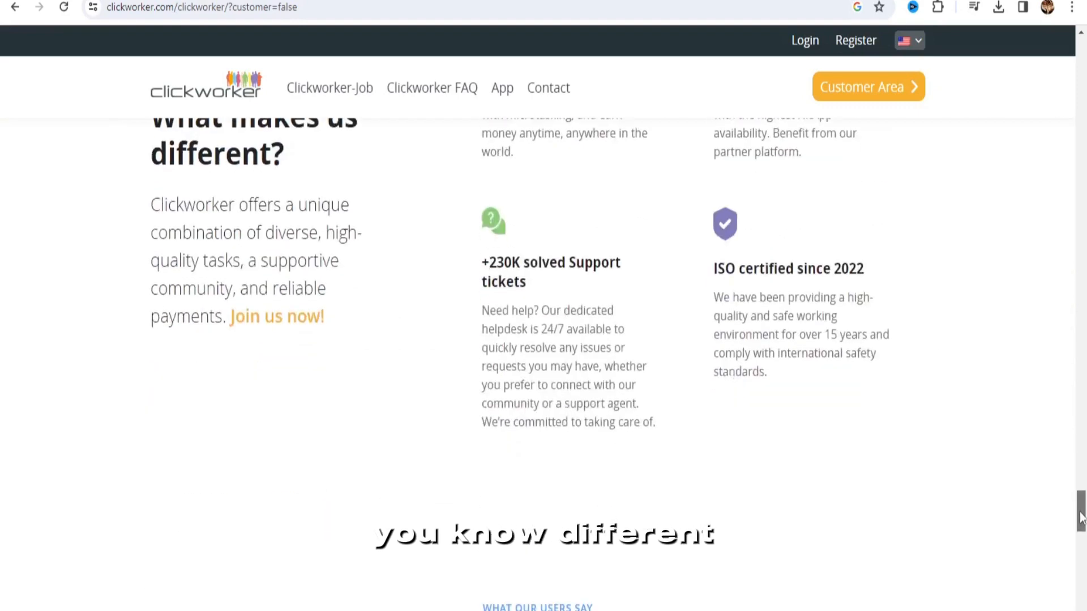
scroll(down, 3)
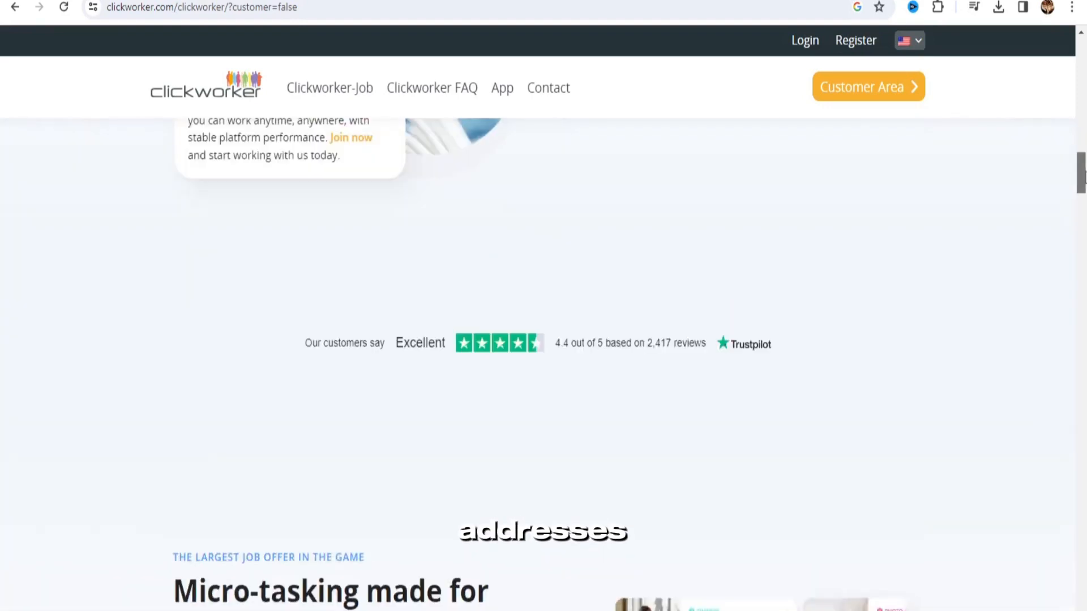
scroll(up, 3)
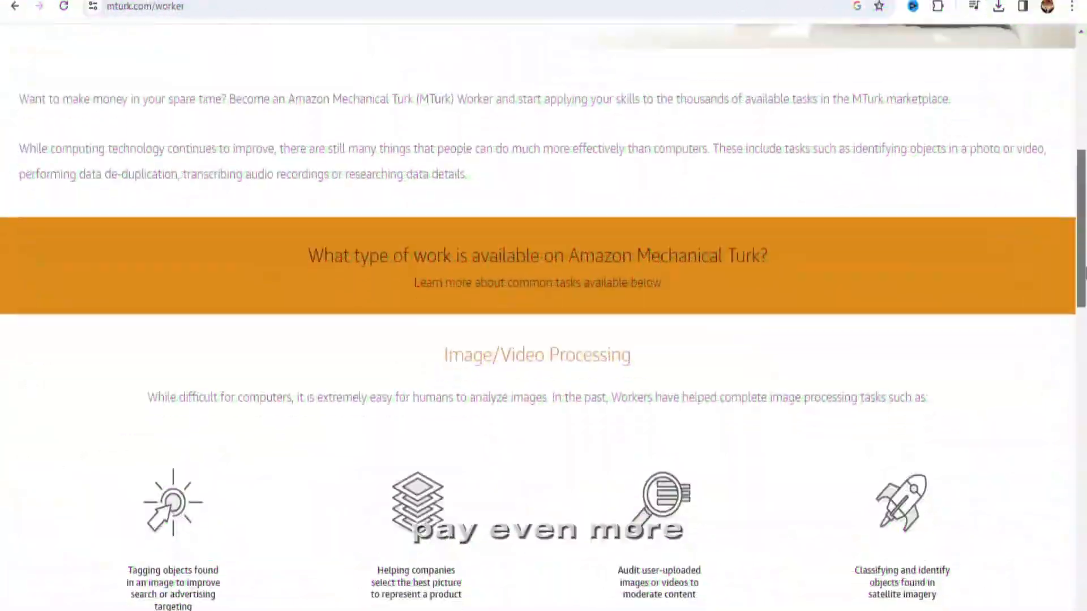
- Browse Mechanical Turk's worker task categories, then load sidehustlenation.com/?s=Amazon+Mechanical+Turk
scroll(down, 3)
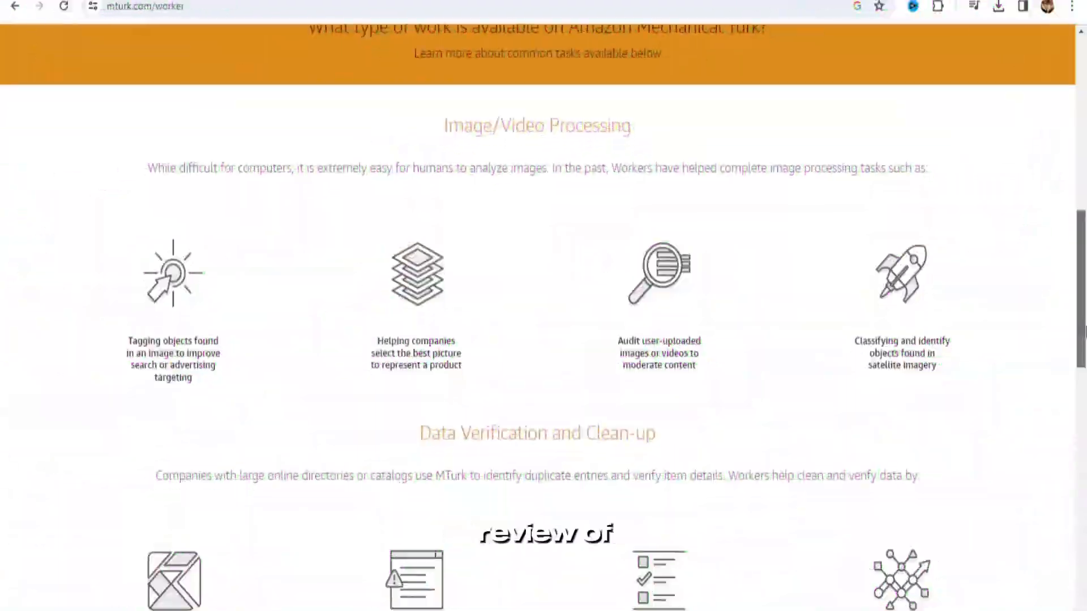
scroll(down, 3)
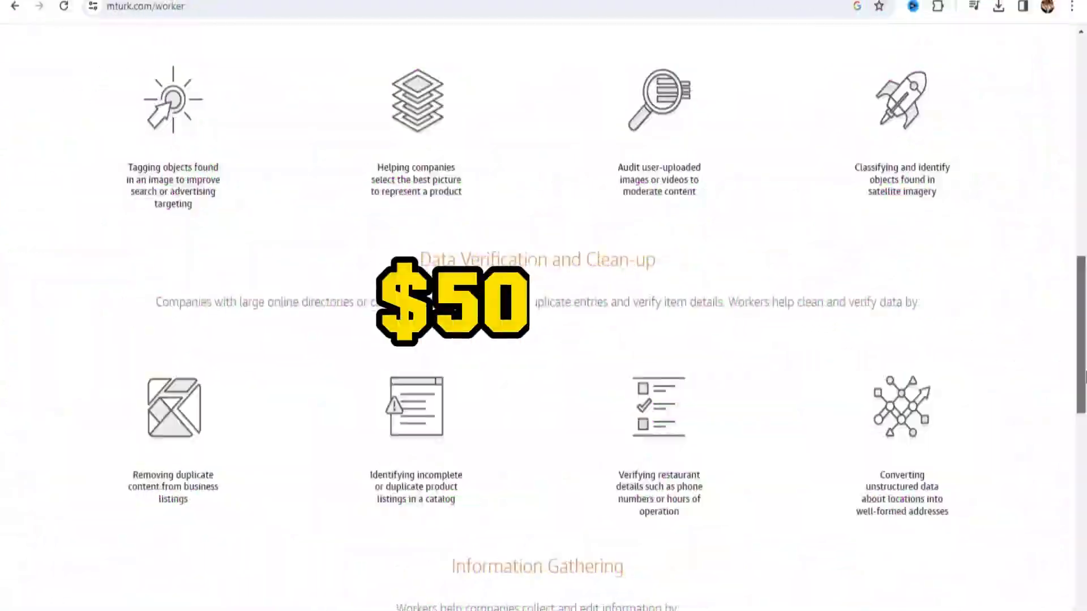
scroll(up, 3)
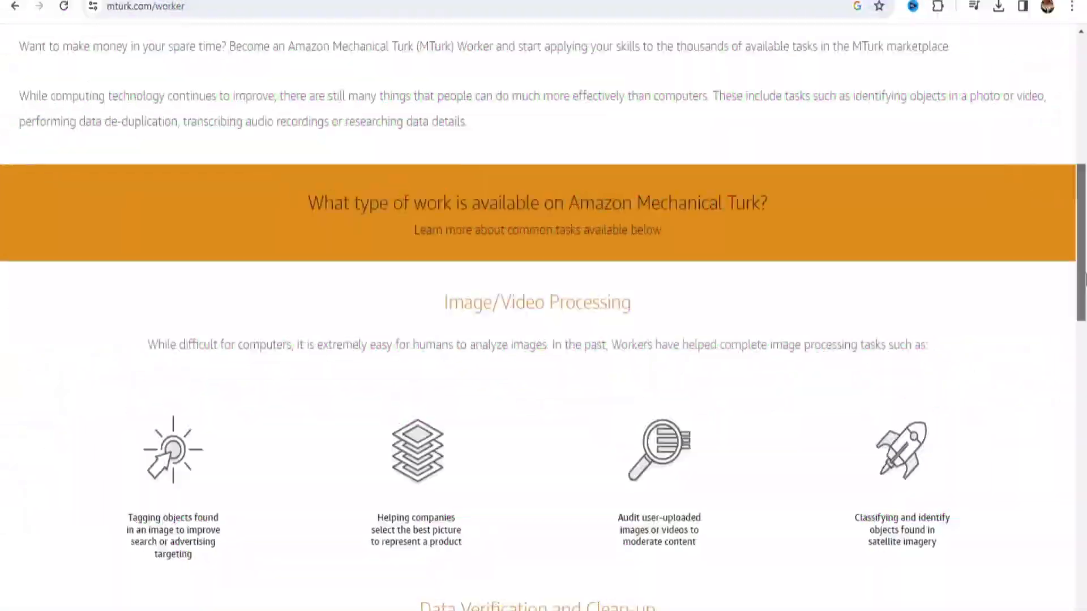
scroll(up, 3)
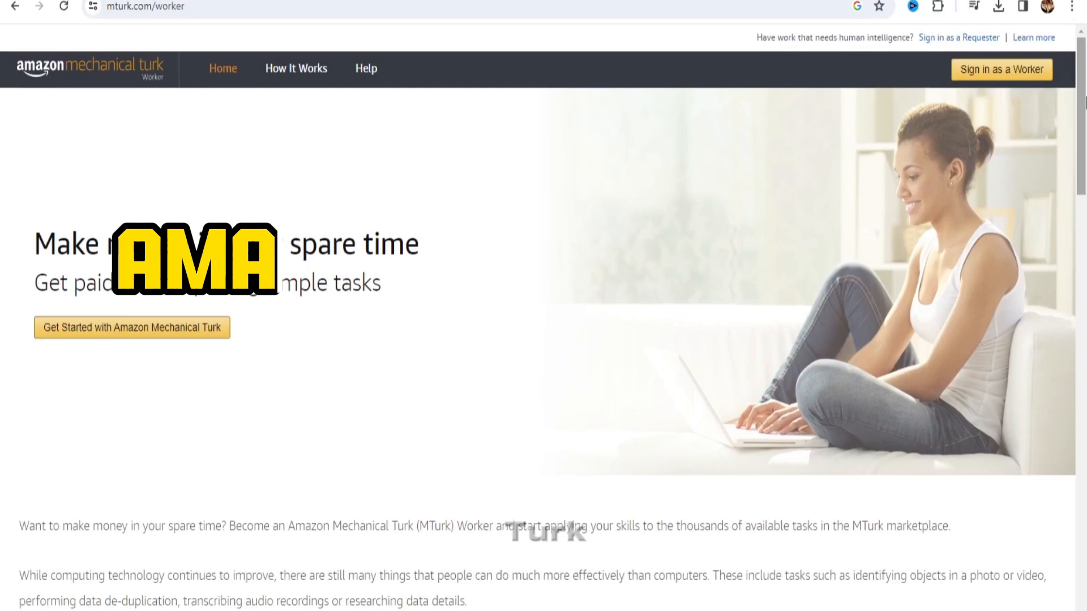
scroll(down, 3)
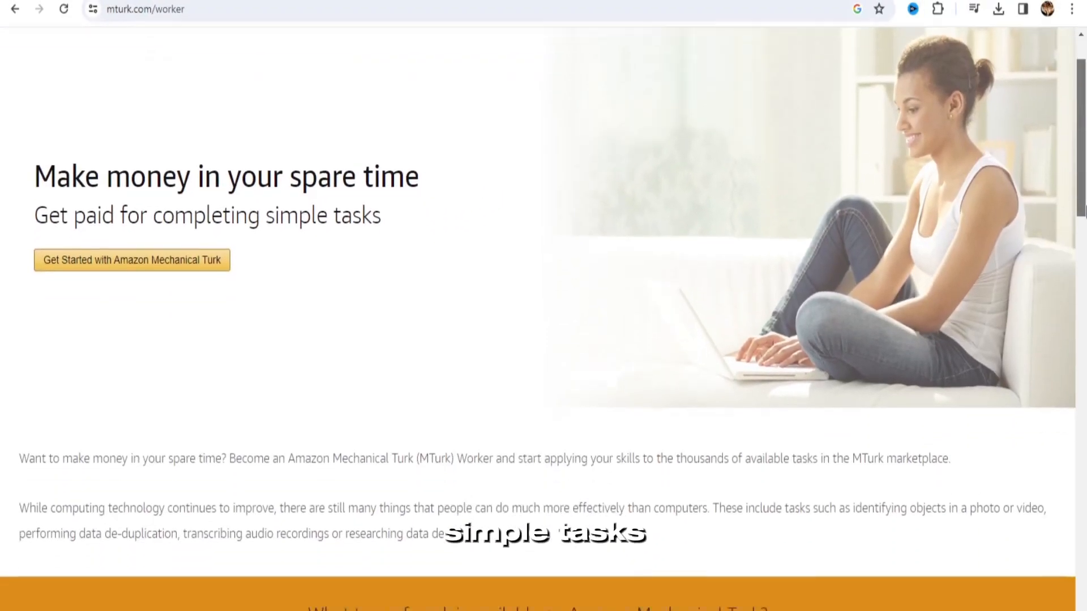
scroll(down, 3)
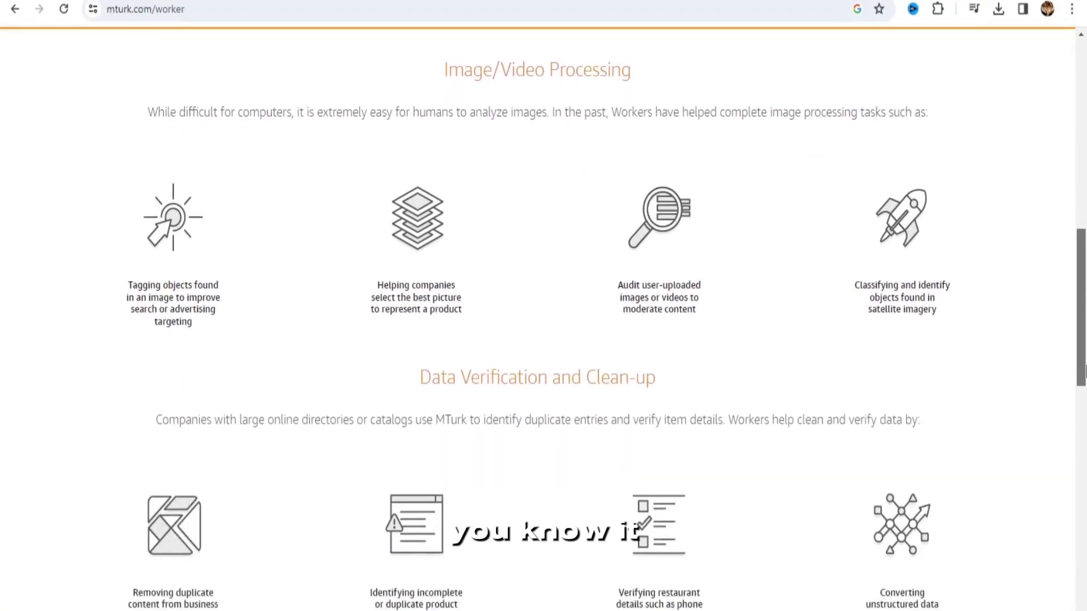
scroll(down, 3)
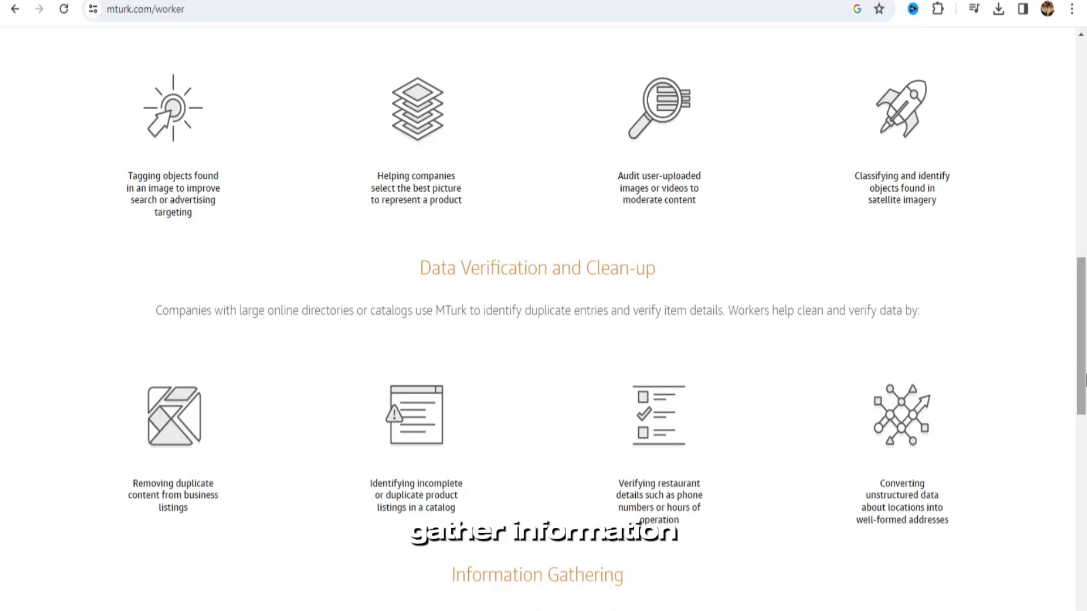
scroll(down, 3)
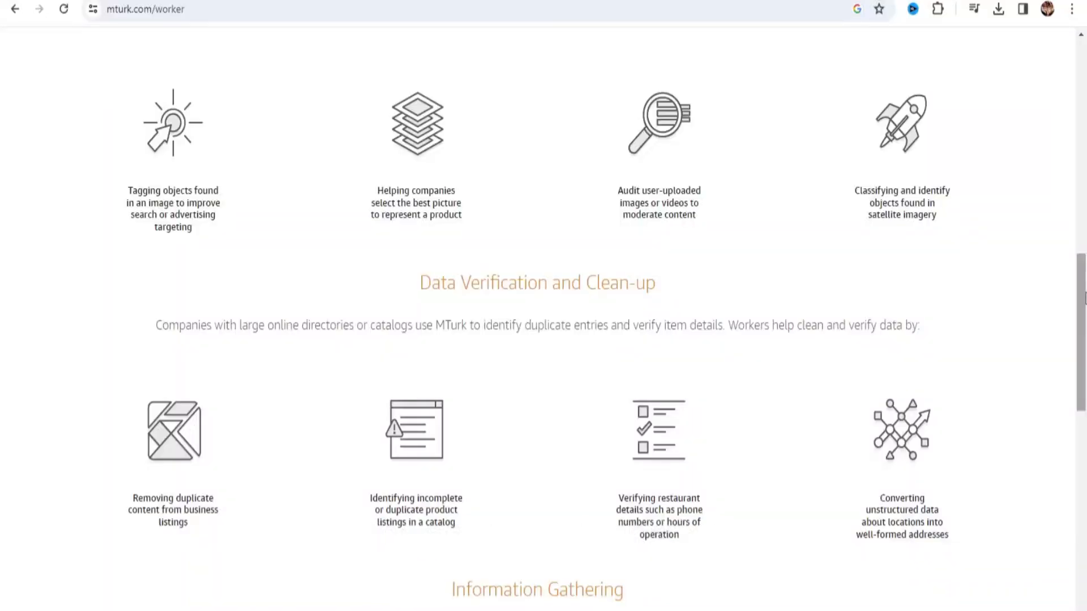
scroll(down, 3)
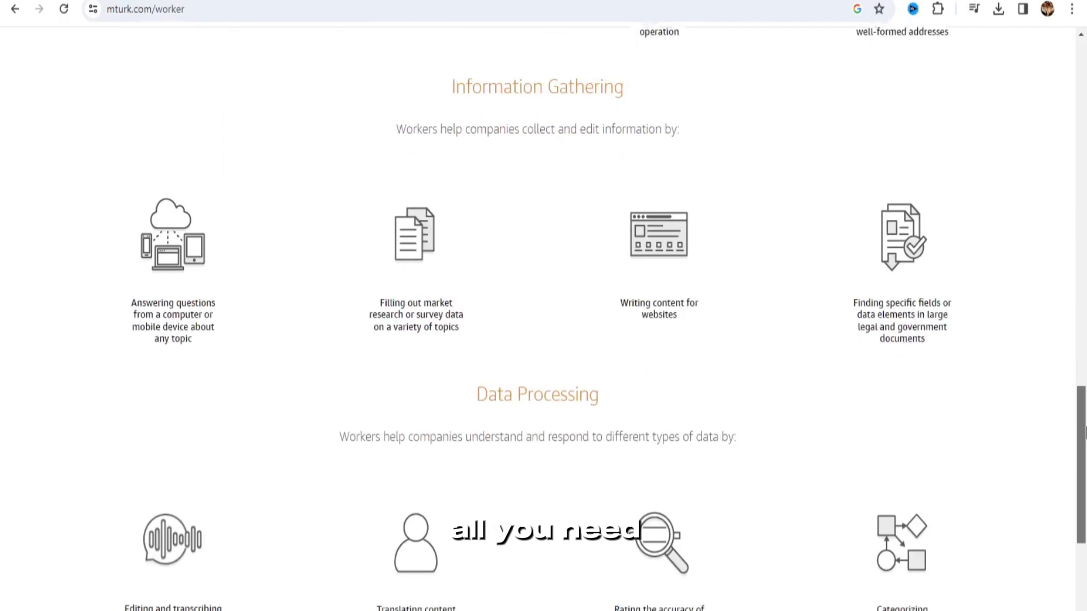
scroll(down, 3)
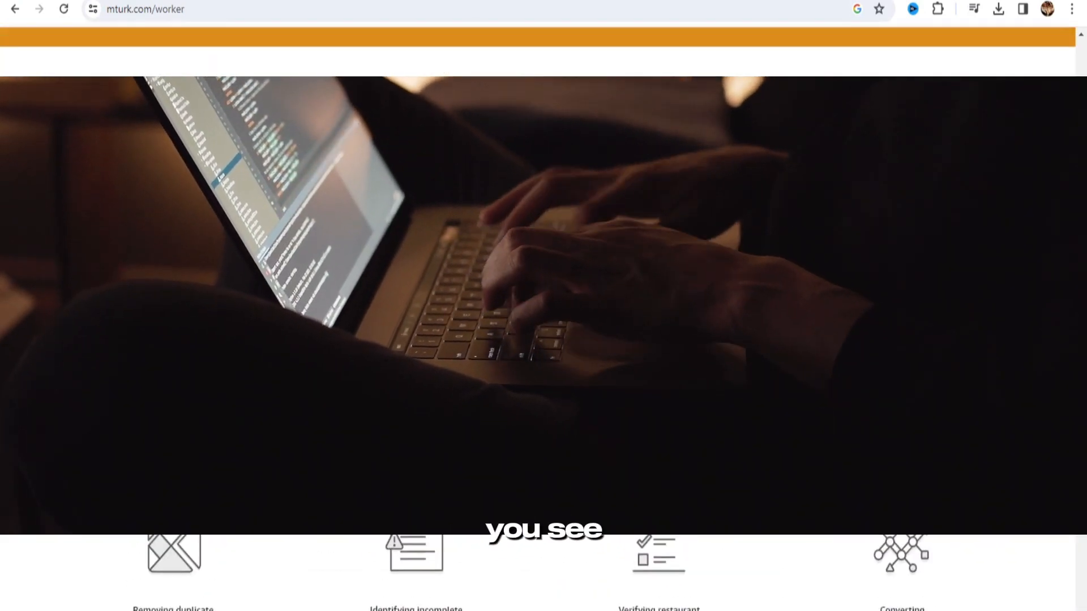
scroll(down, 3)
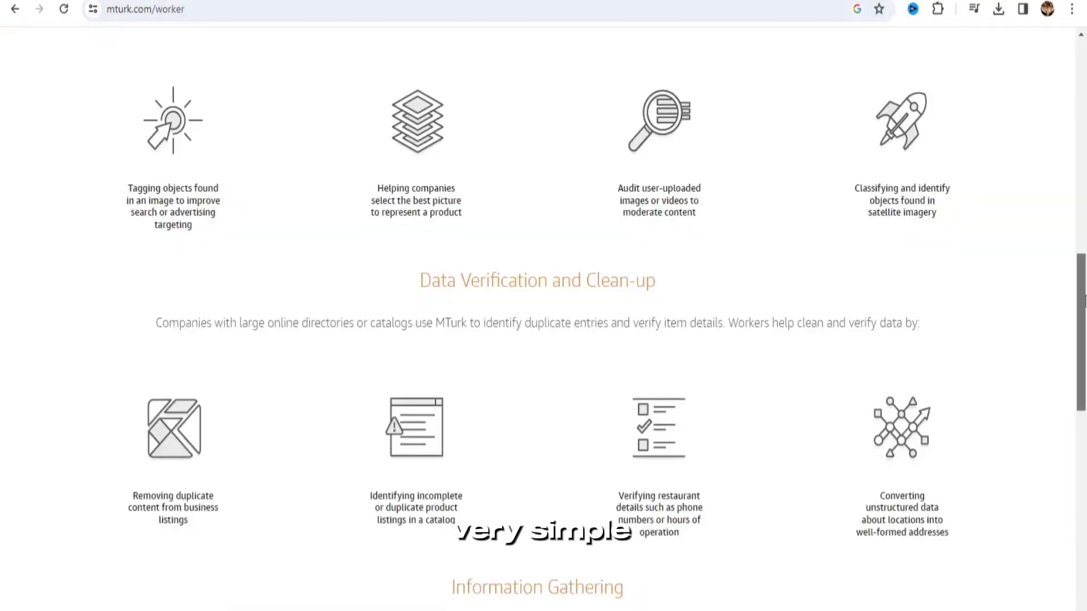
text(sidehustlenation.com/?s=Amazon+Mechanical+Turk)
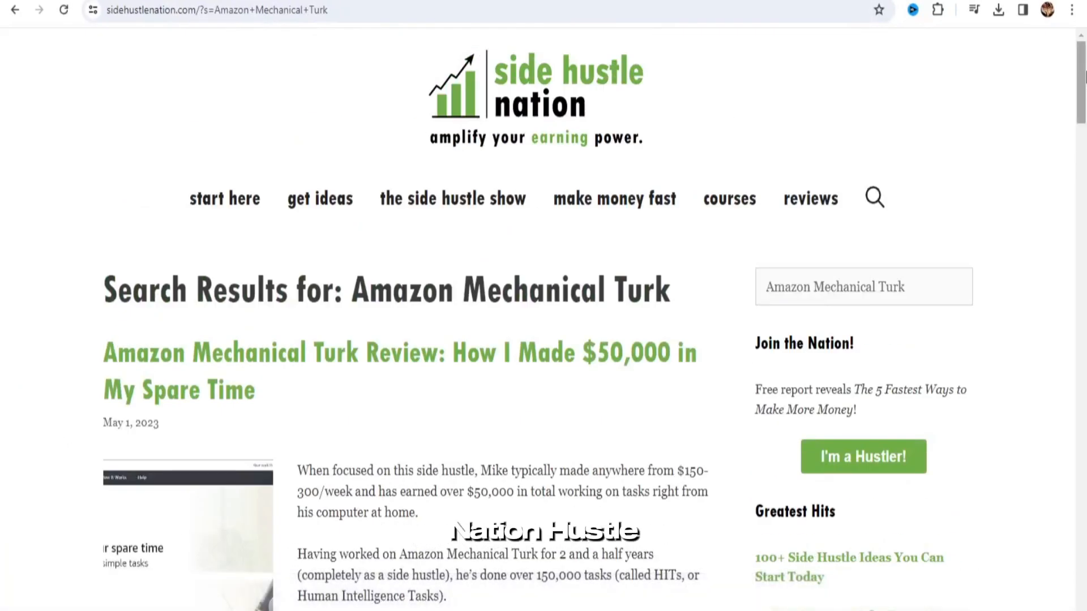
- Browse the review results, then filter Freelancer's data entry jobs to Fixed Price Projects (939 jobs)
scroll(down, 3)
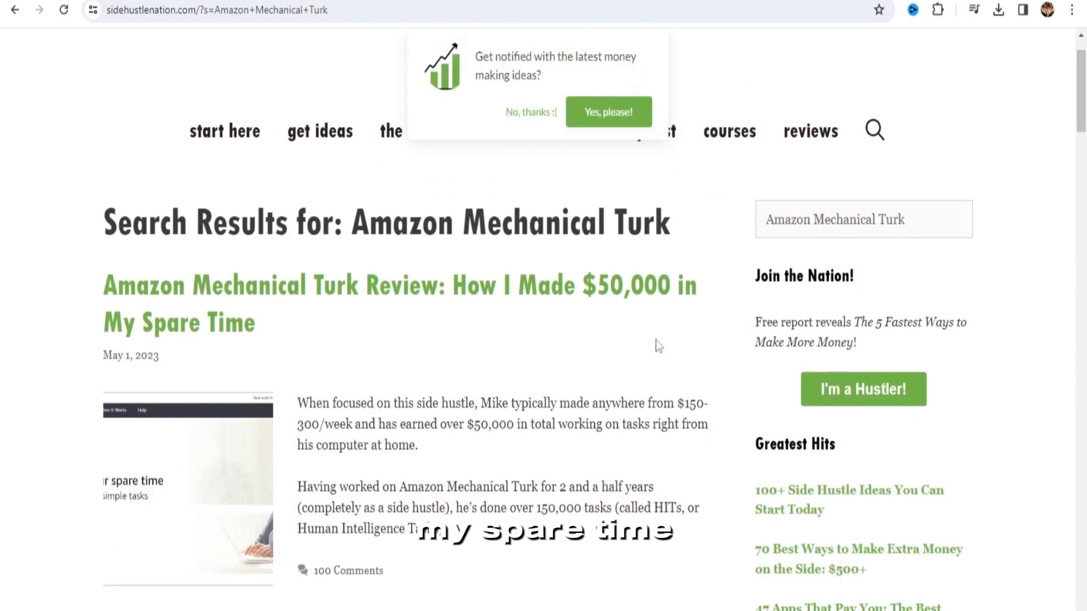
scroll(down, 3)
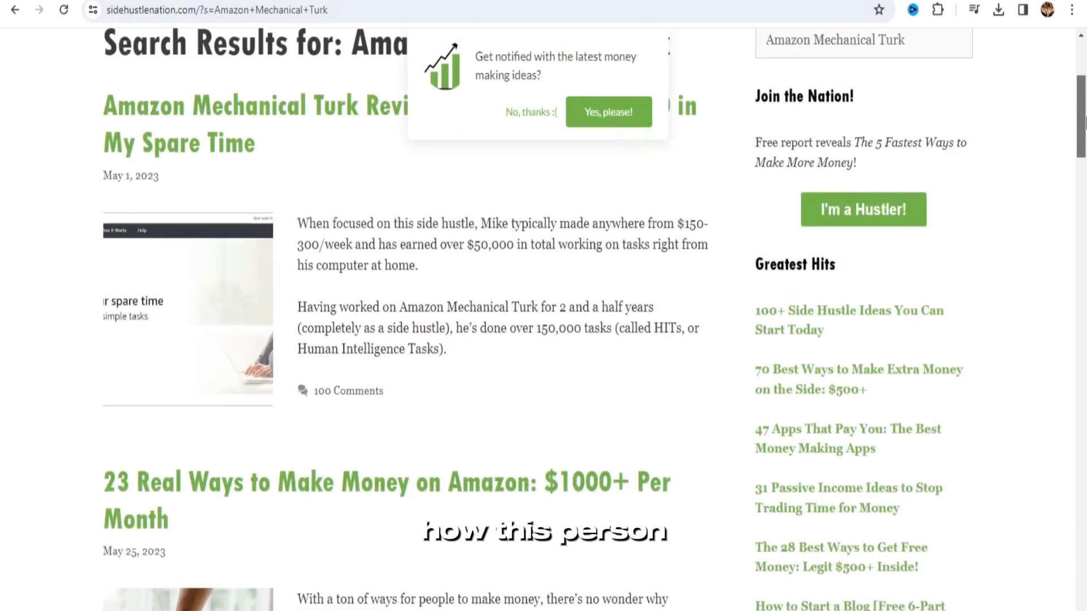
scroll(down, 3)
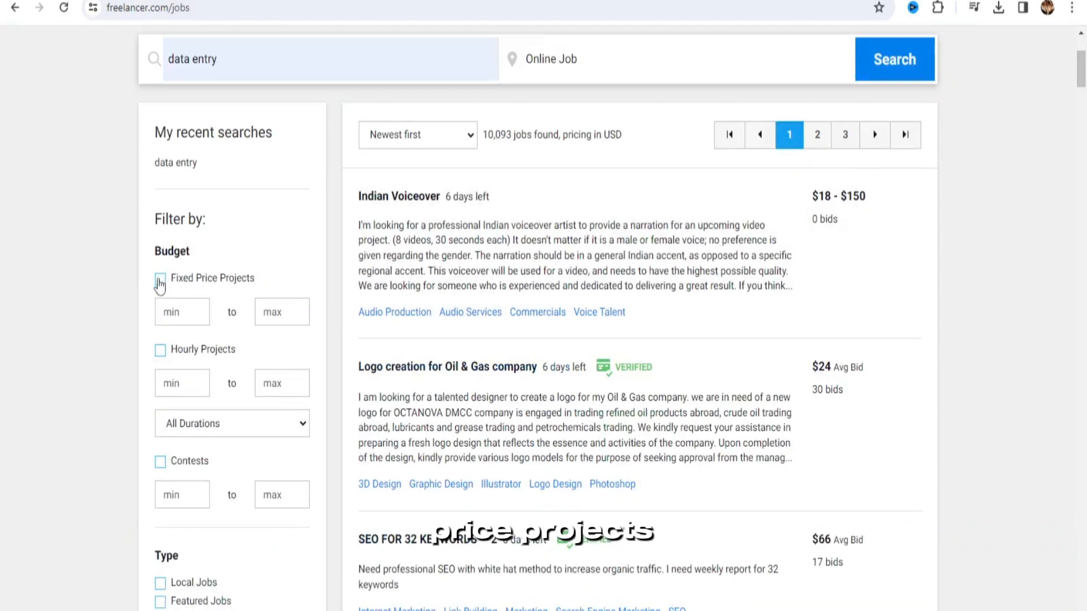
click(160, 279)
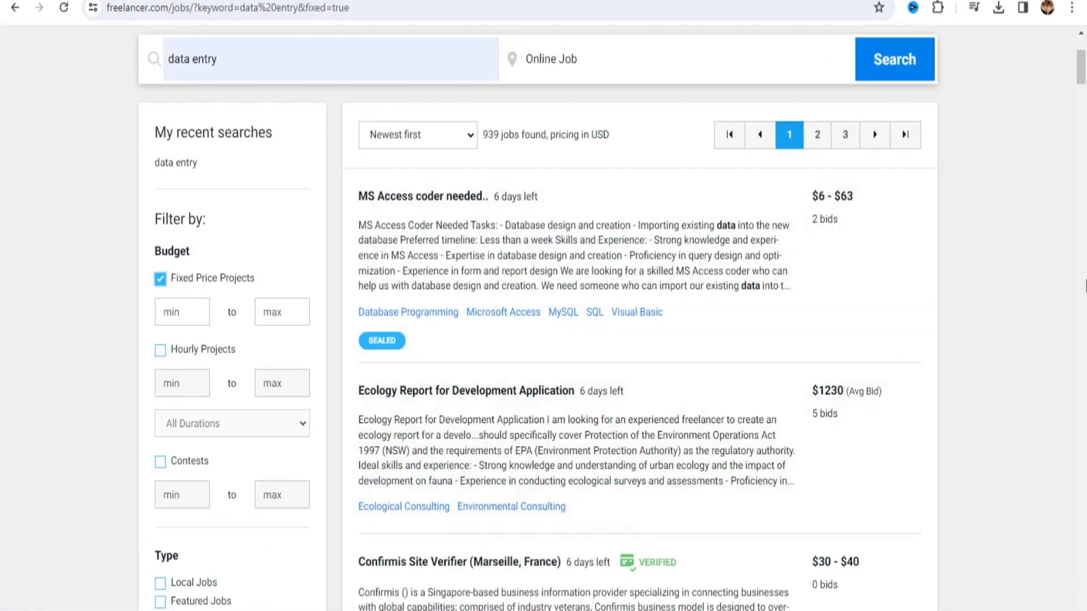
scroll(down, 3)
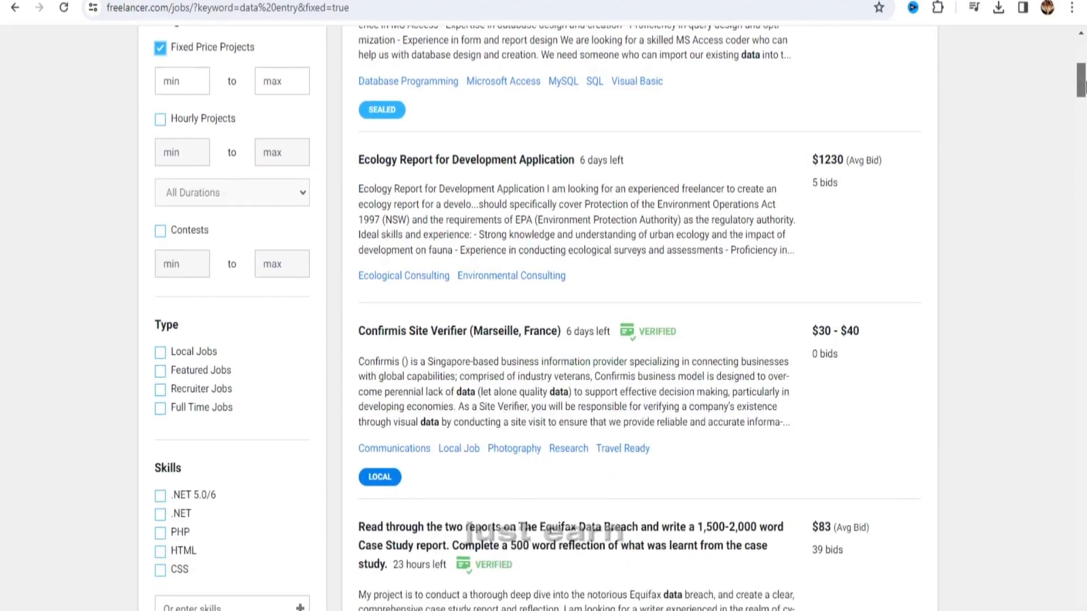
scroll(up, 3)
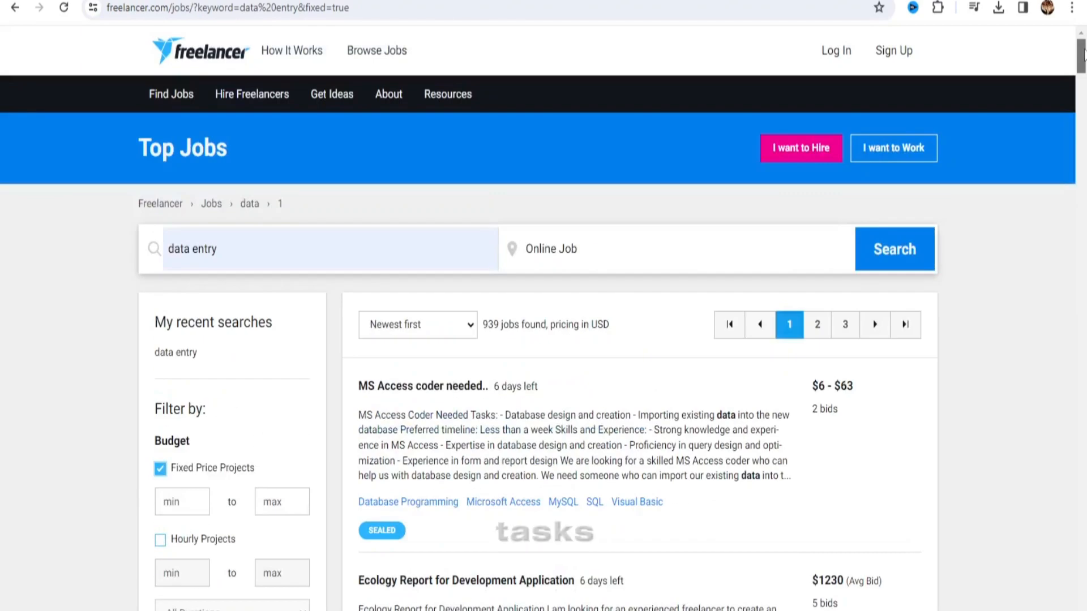
scroll(down, 3)
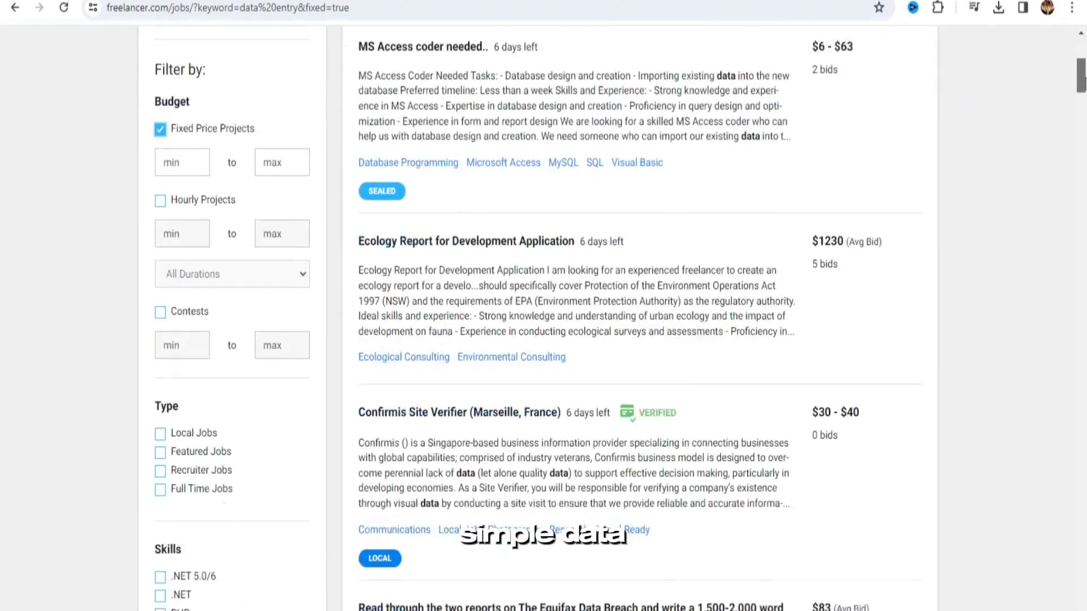
scroll(down, 3)
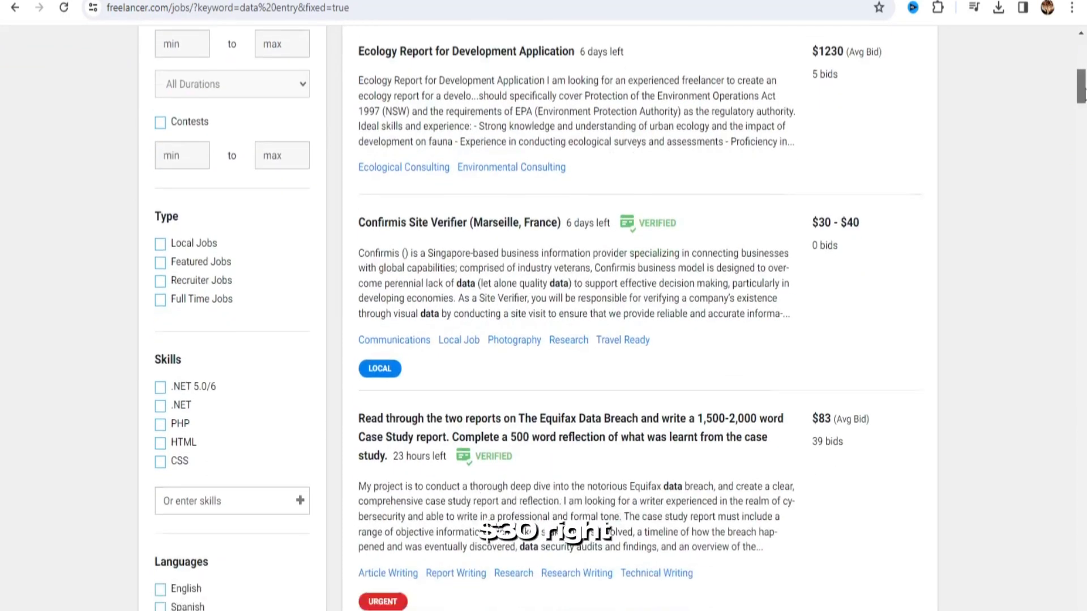
scroll(down, 3)
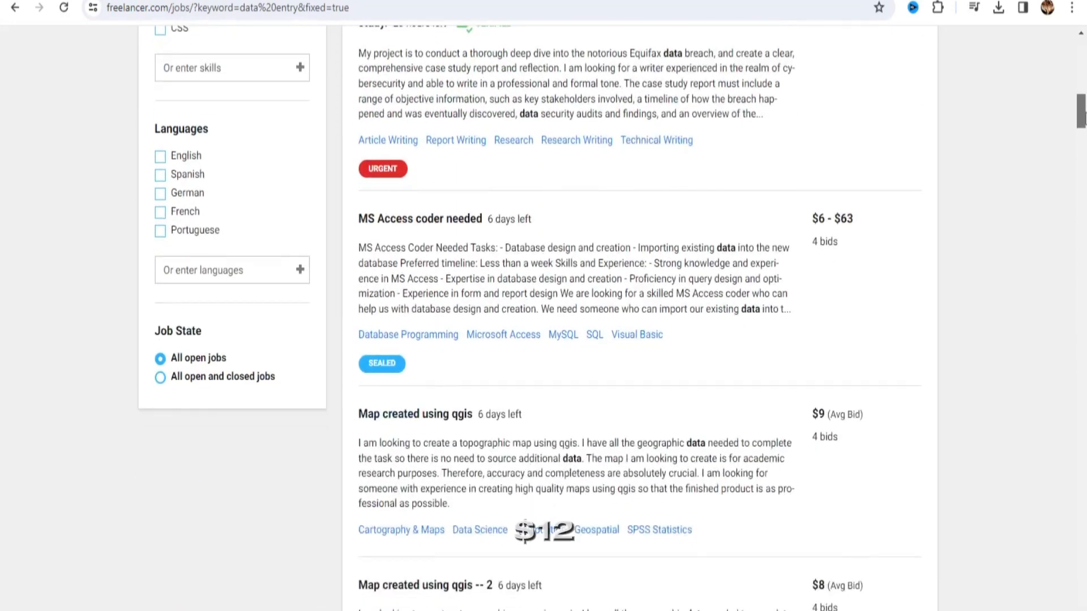
scroll(down, 3)
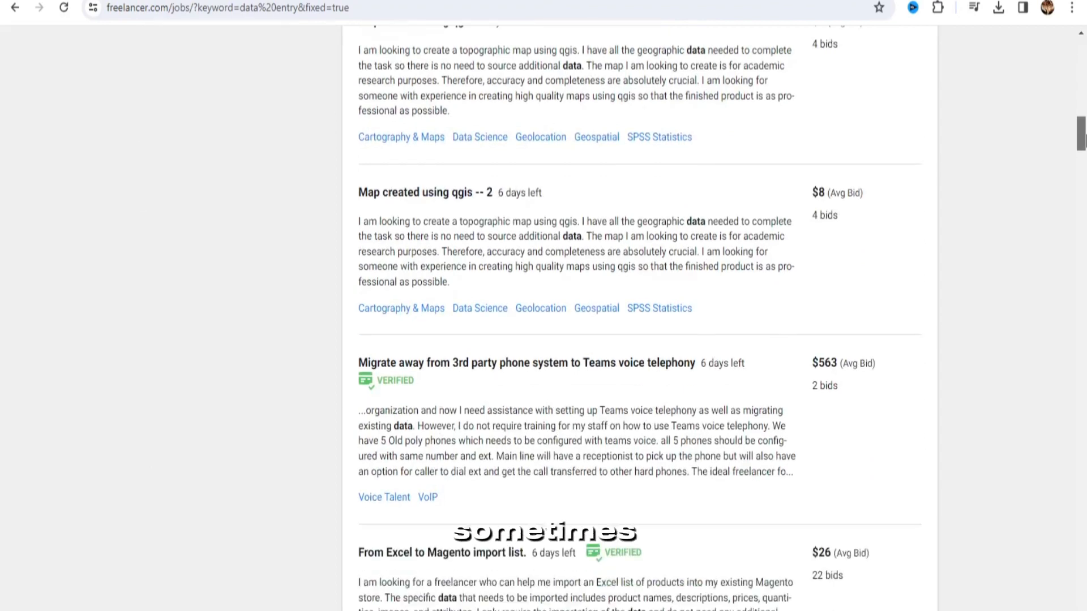
scroll(down, 3)
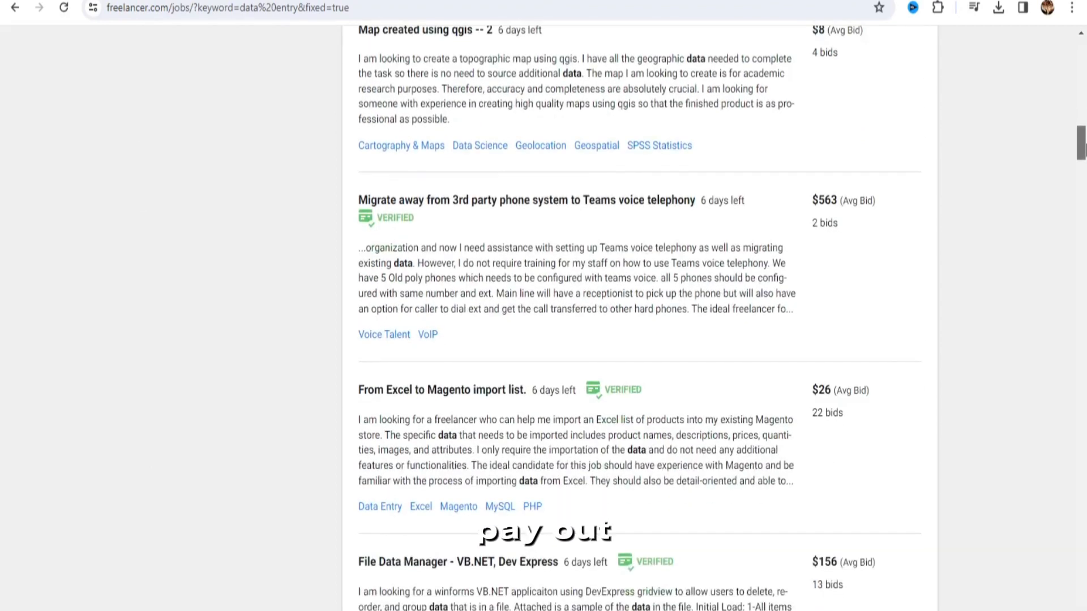
scroll(down, 3)
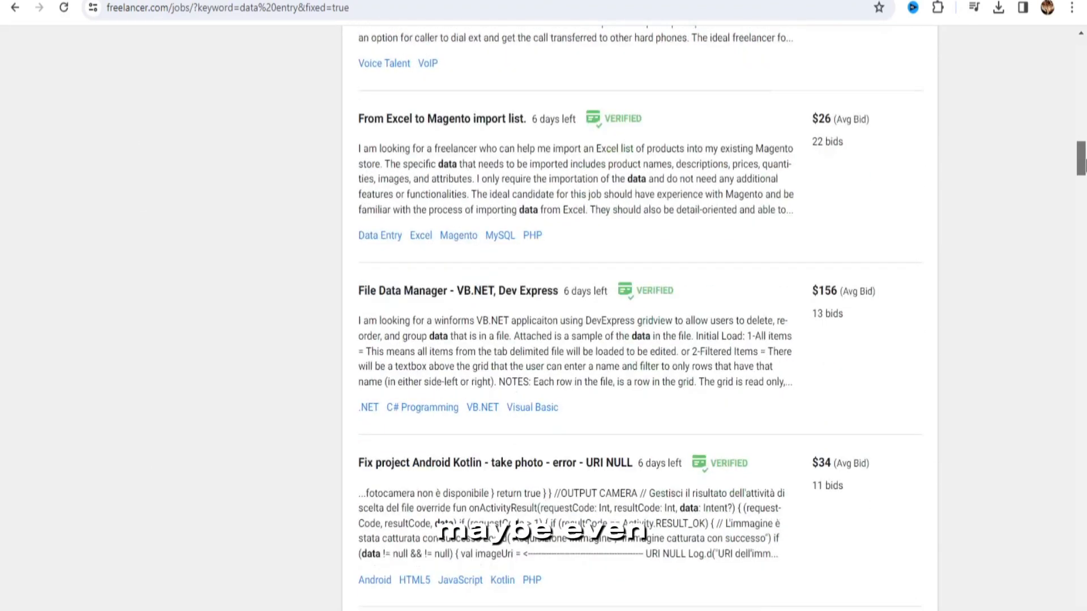
scroll(down, 3)
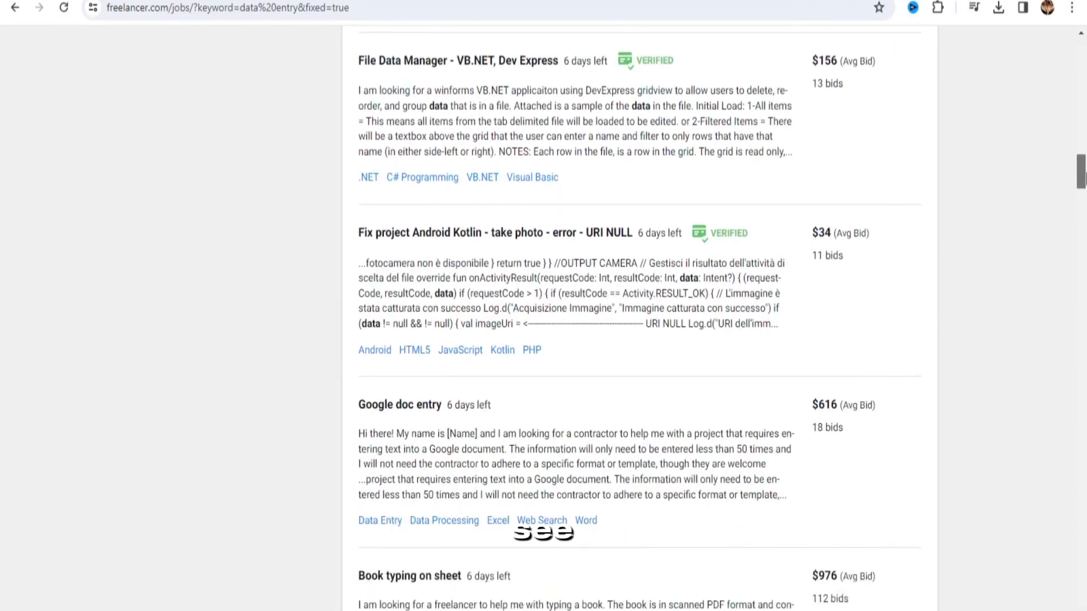
scroll(down, 3)
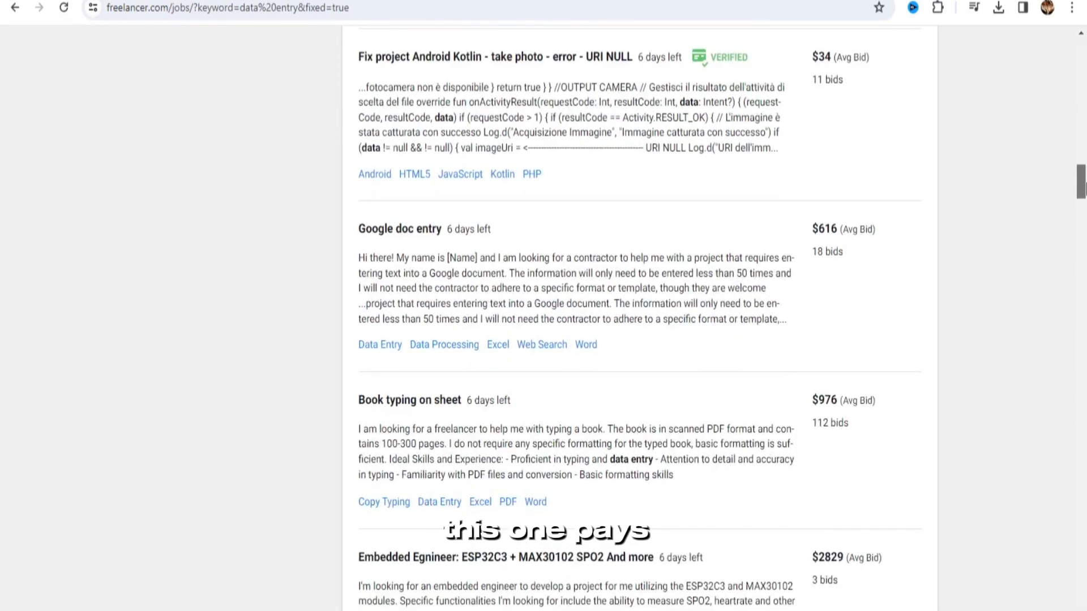
scroll(down, 3)
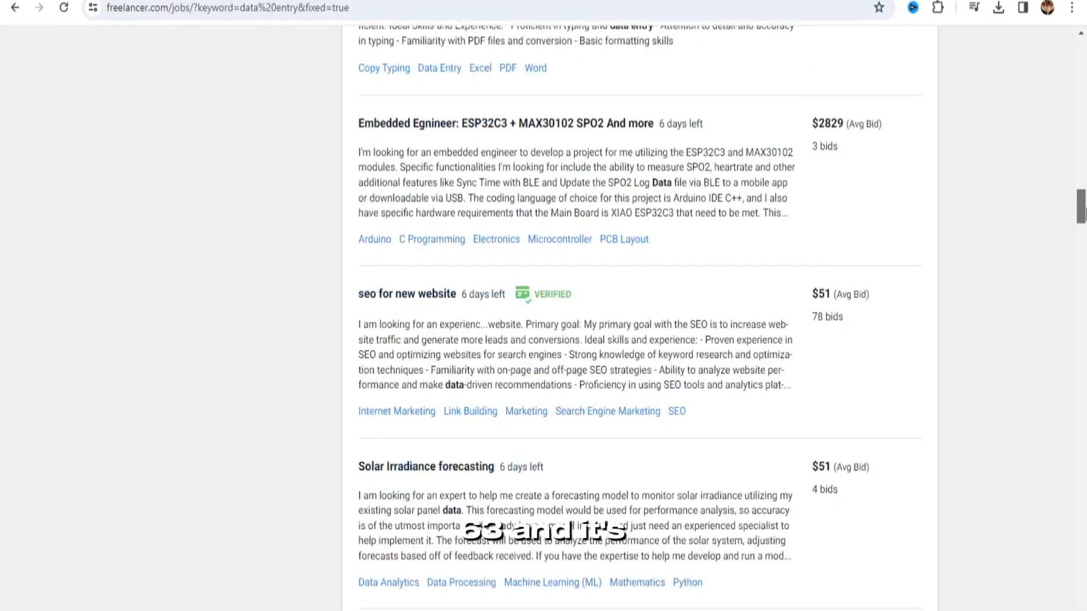
scroll(down, 3)
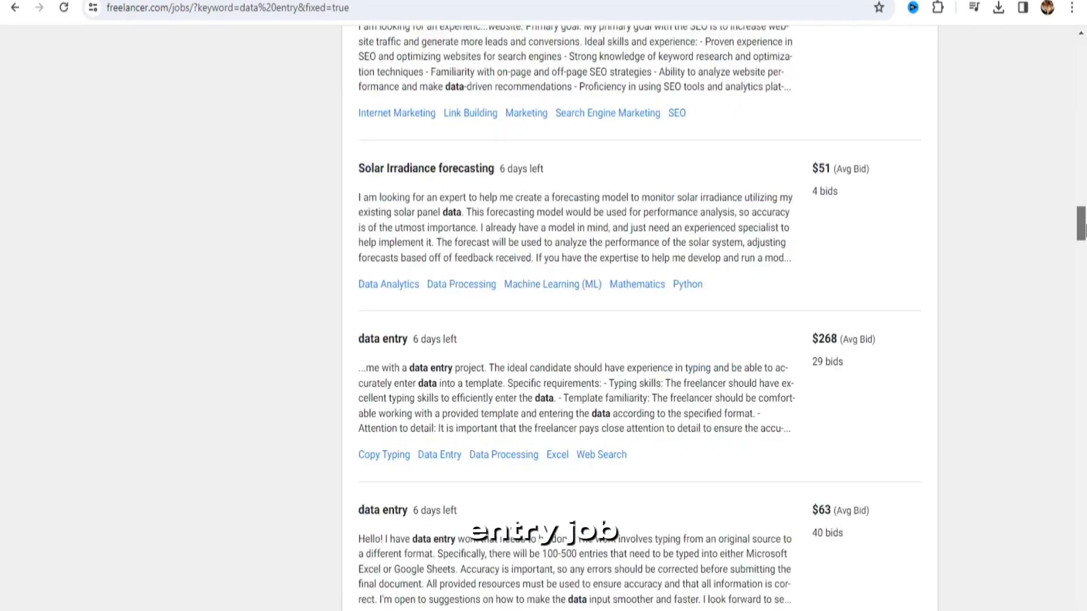
scroll(down, 3)
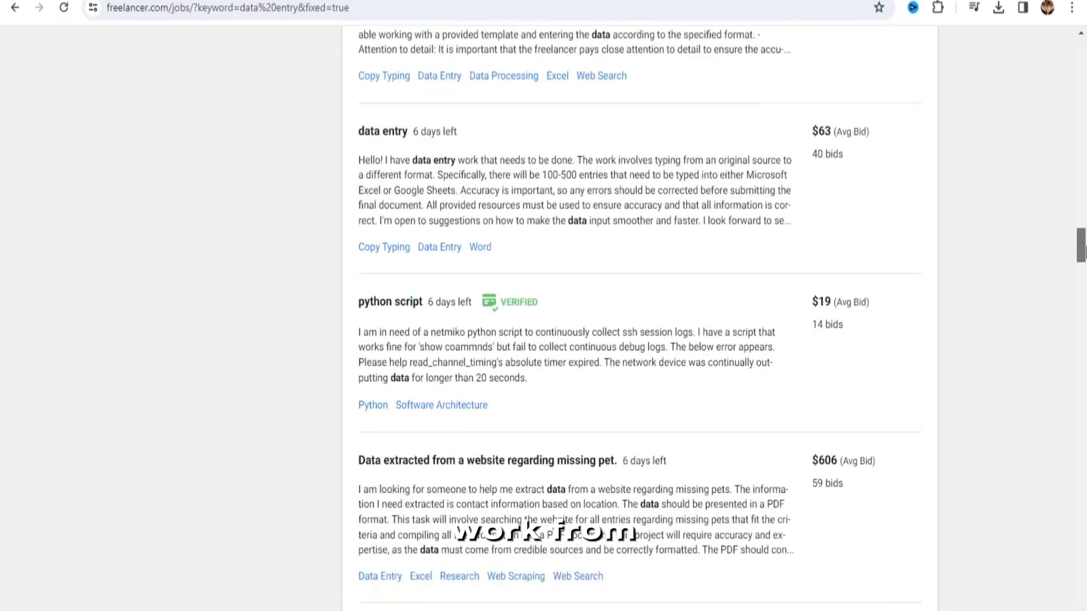
scroll(down, 3)
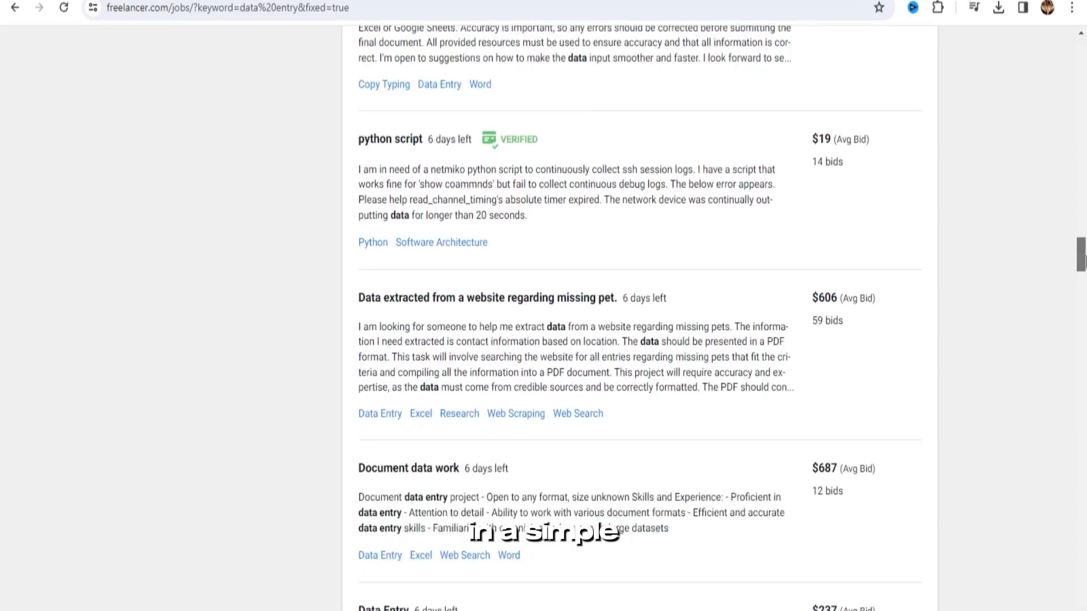
scroll(down, 3)
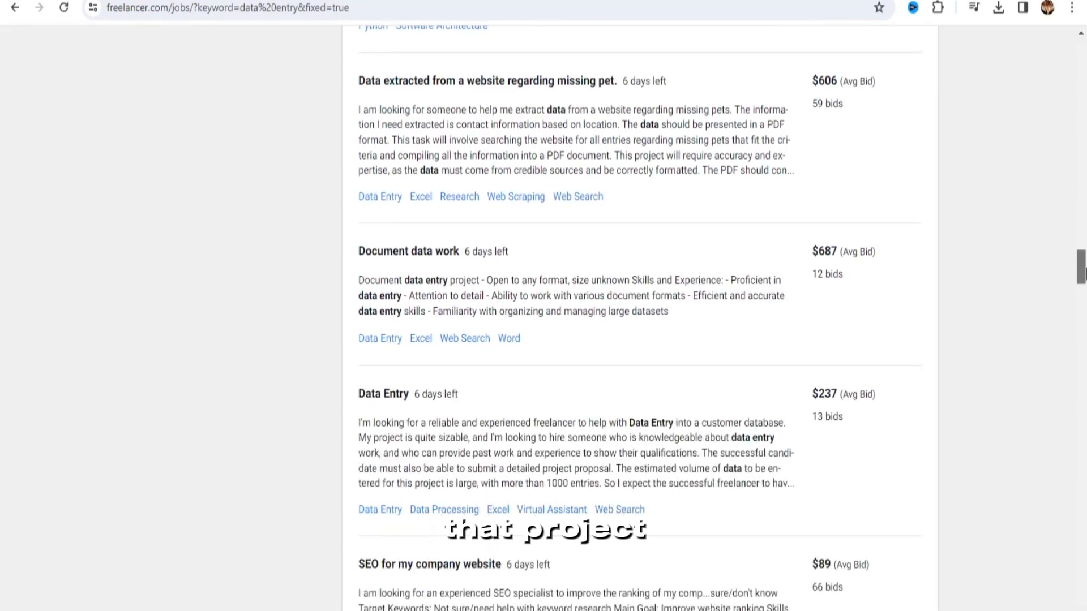
scroll(down, 3)
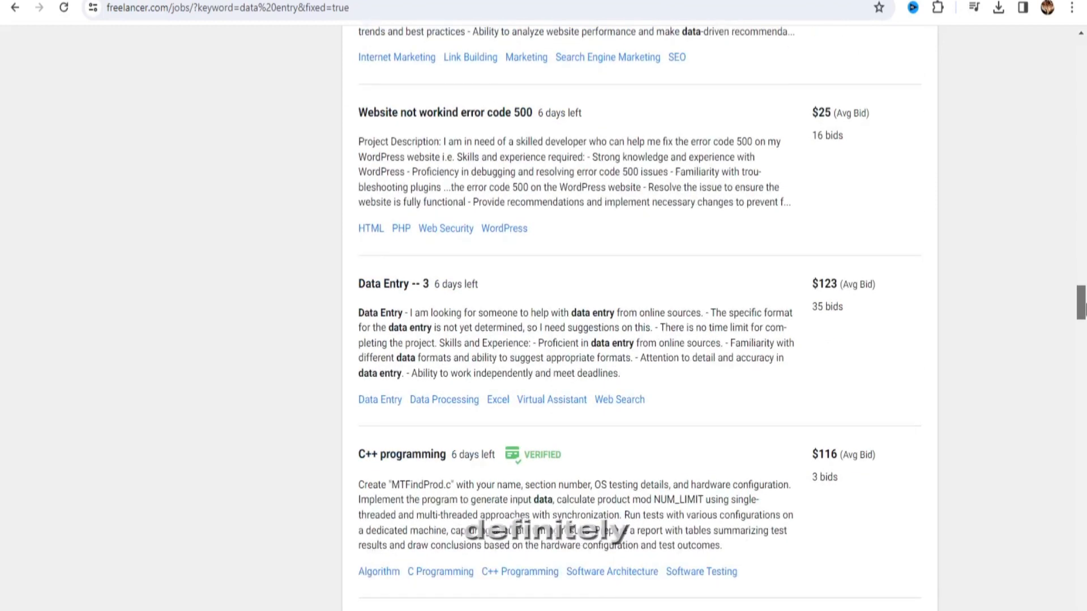
scroll(down, 3)
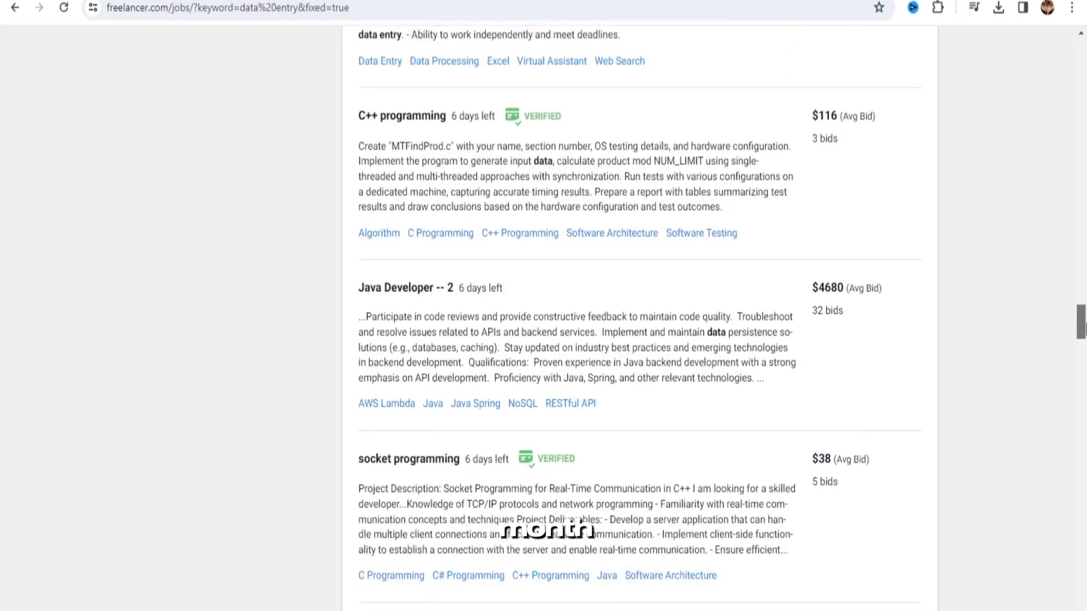